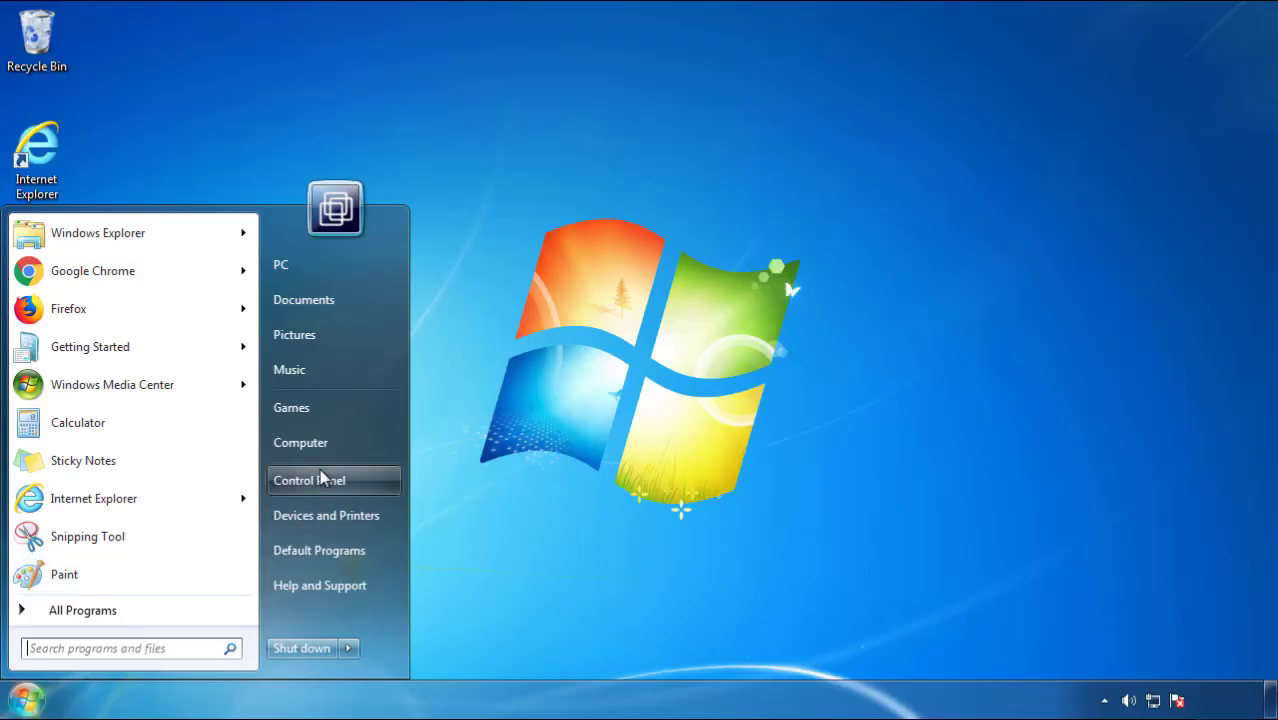
- Show Programs and Features sorted by install date, newest first, SearchMine 2.00 on top
click(308, 480)
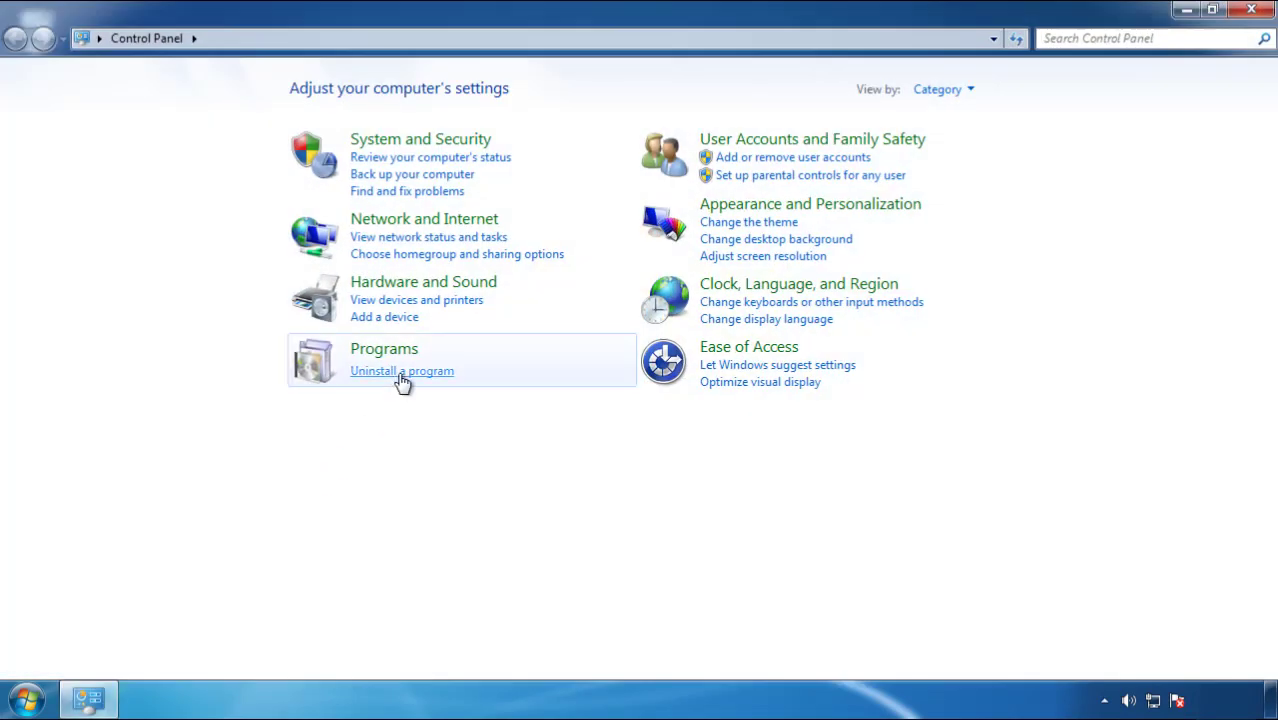
click(400, 370)
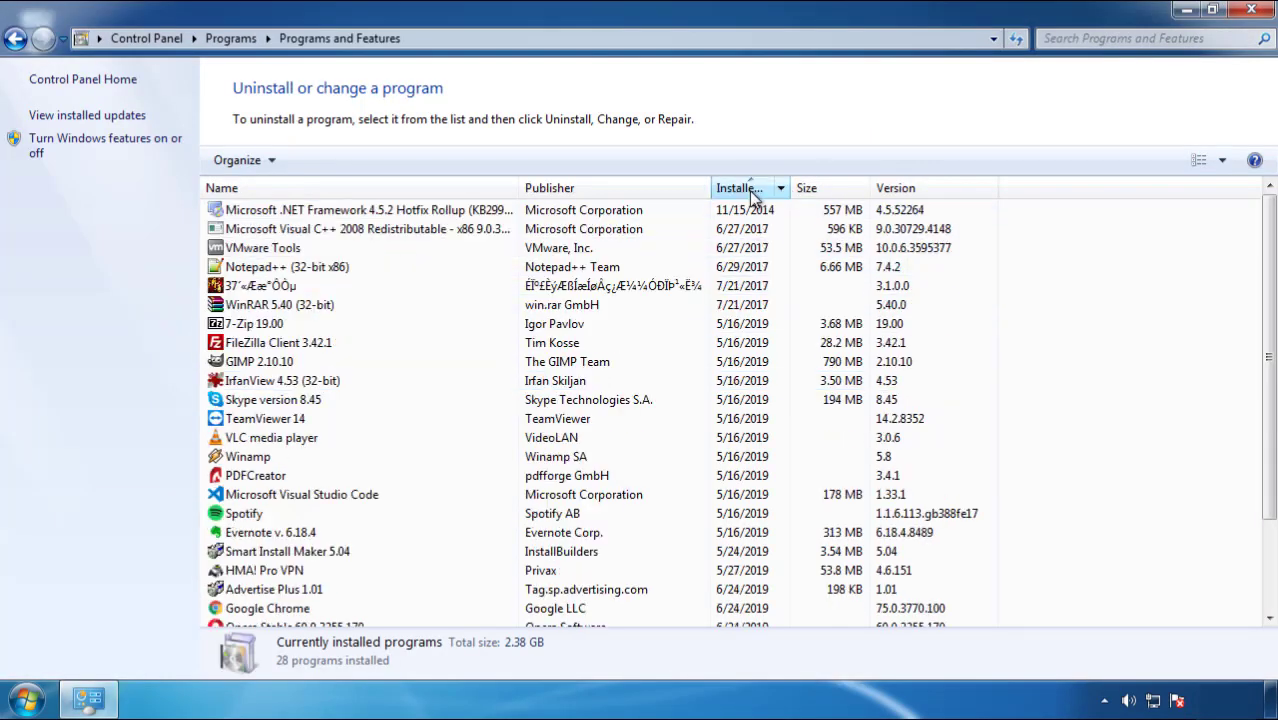
click(740, 188)
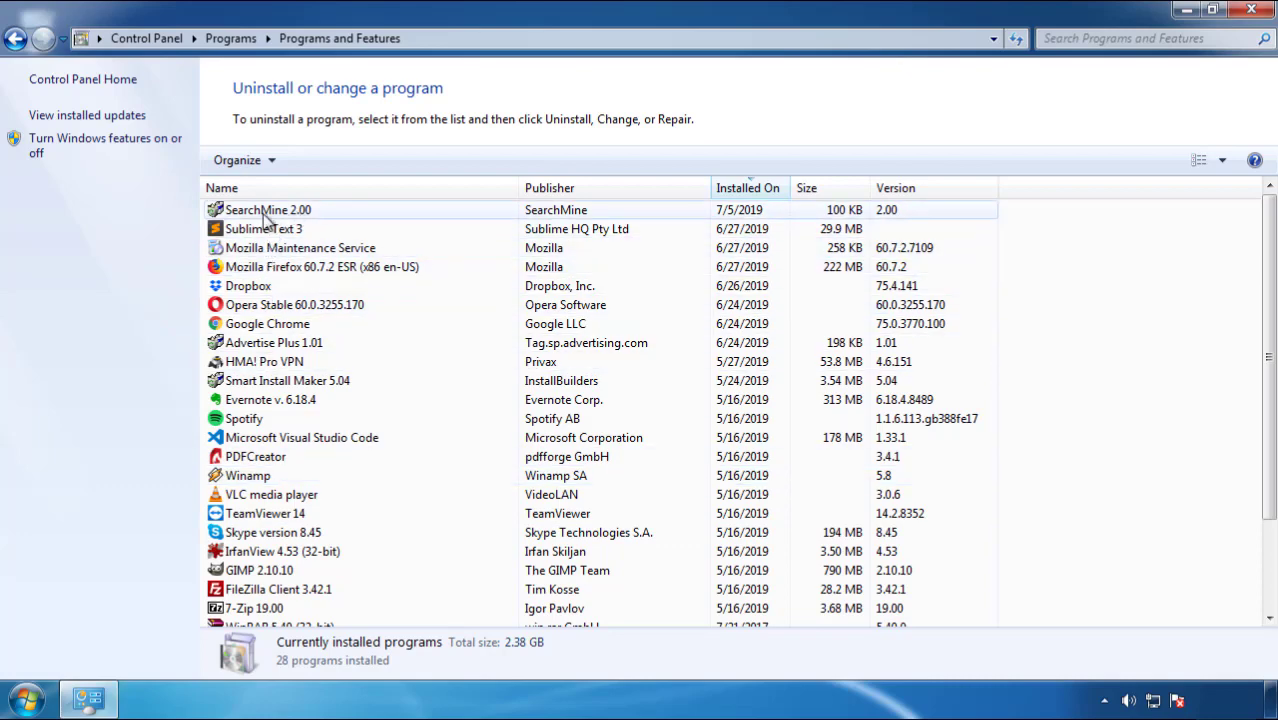
- Uninstall SearchMine 2.00, confirm its removal, and close the Programs and Features window
click(318, 160)
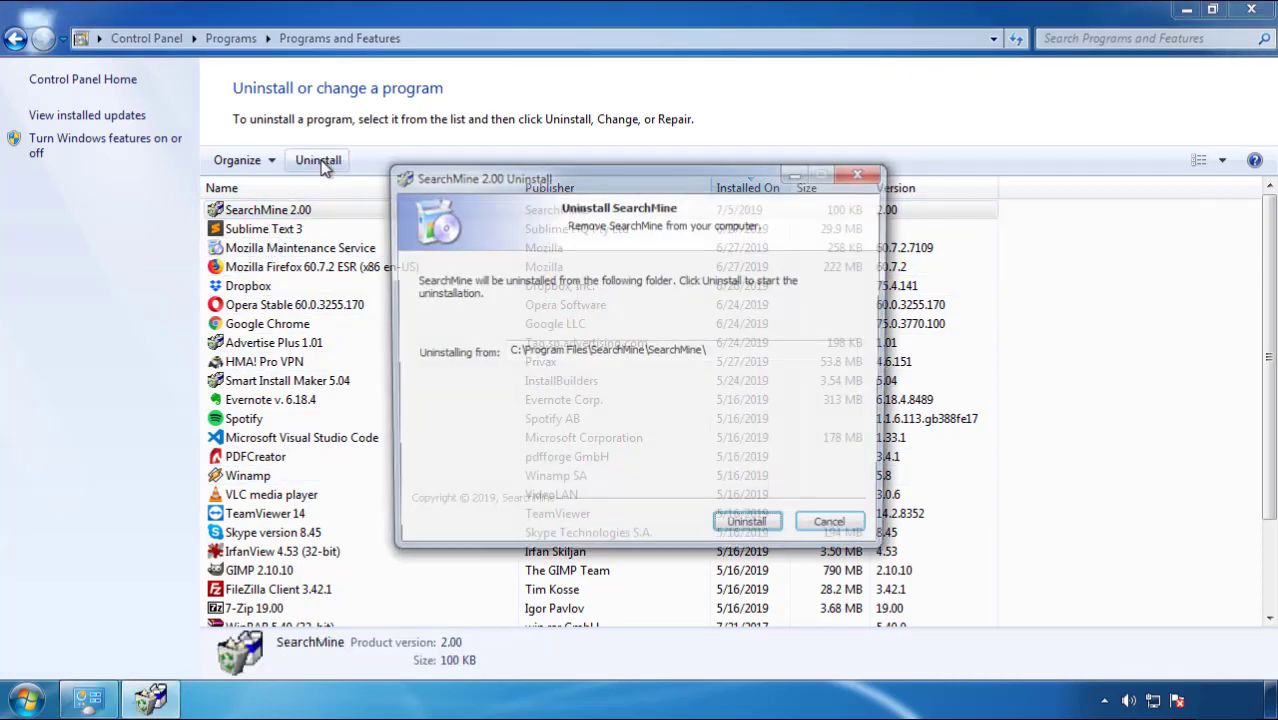
click(748, 520)
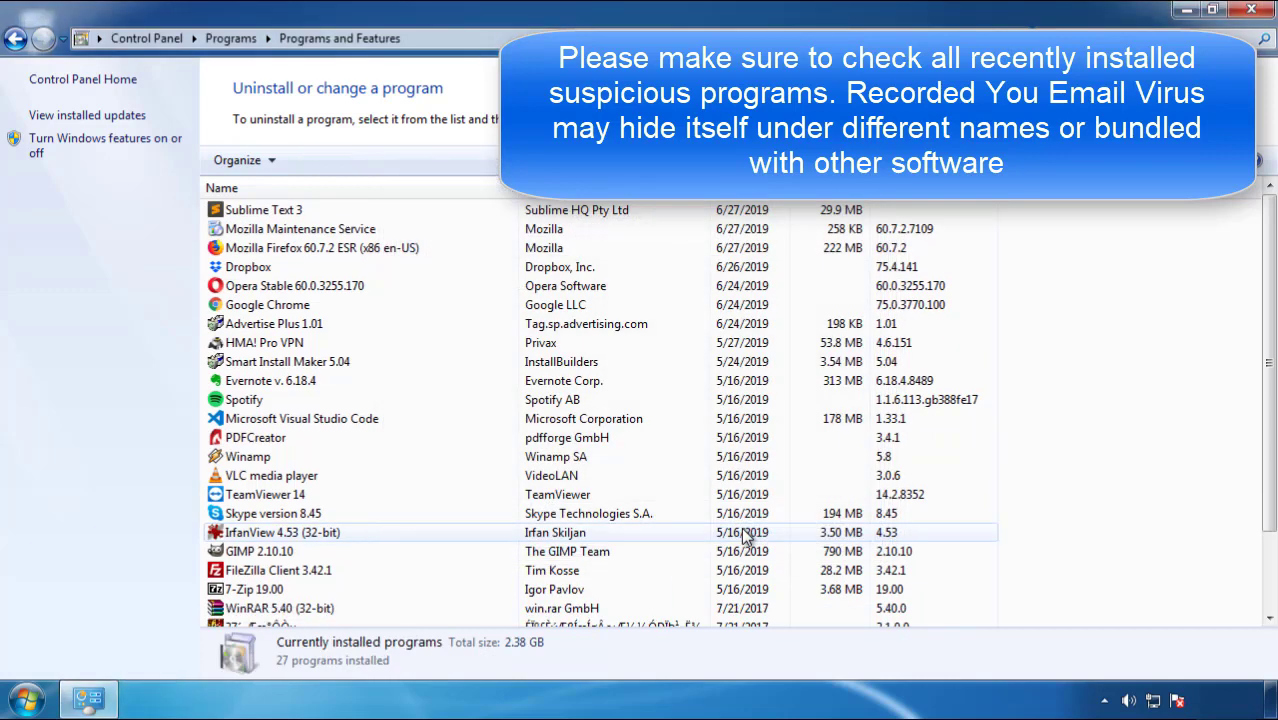
click(264, 494)
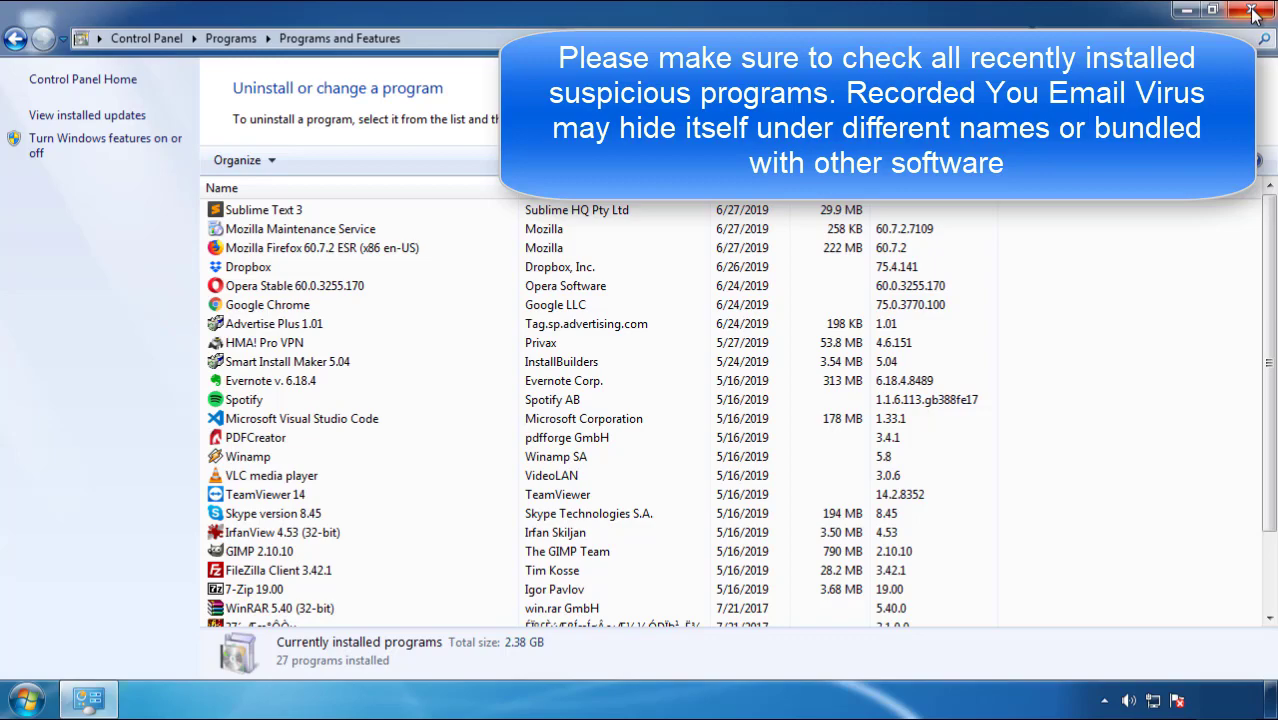
click(1254, 10)
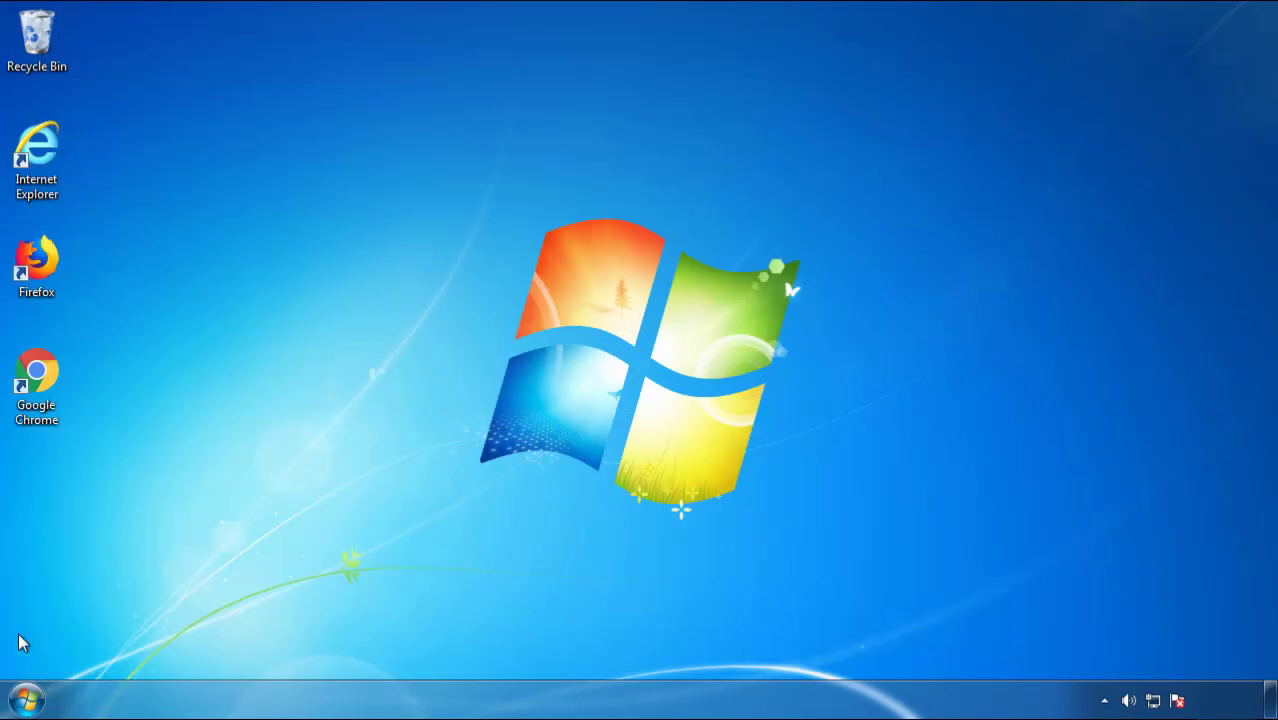
- Restart the computer into Safe Mode from the advanced boot options
click(348, 648)
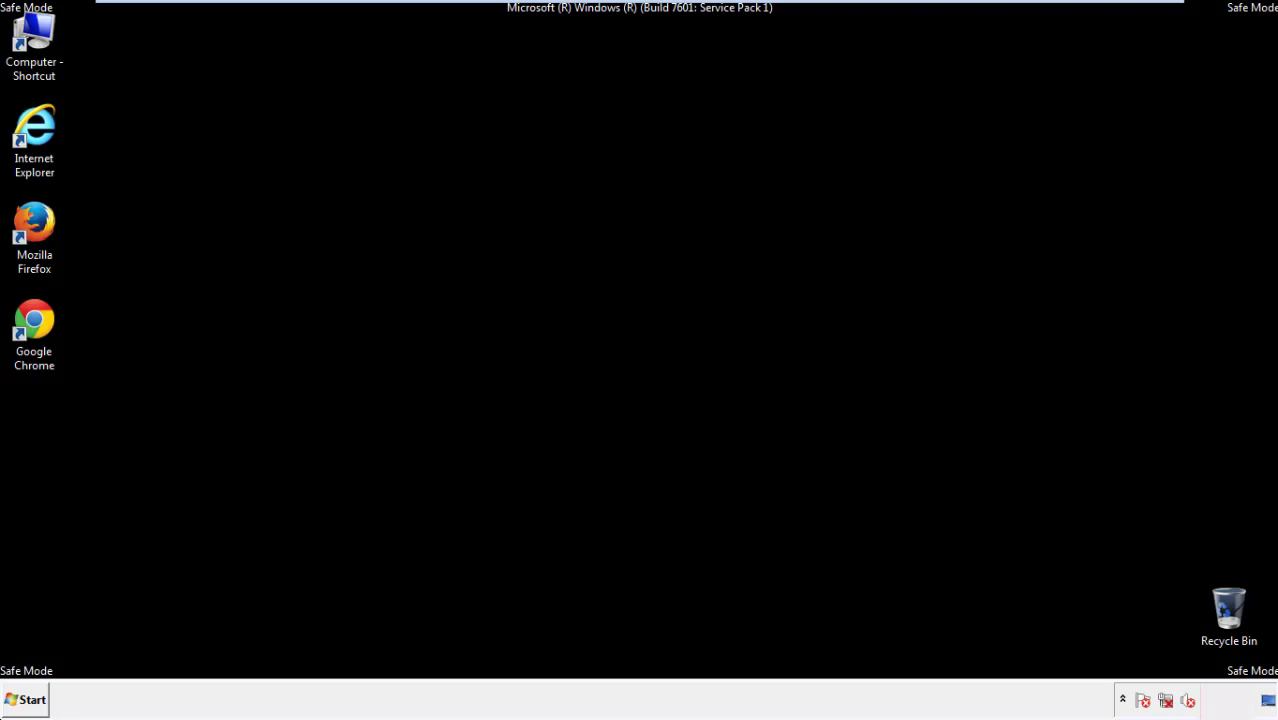
- Launch Firefox, decline the default-browser prompt, and leave the menu bar visible
double_click(34, 224)
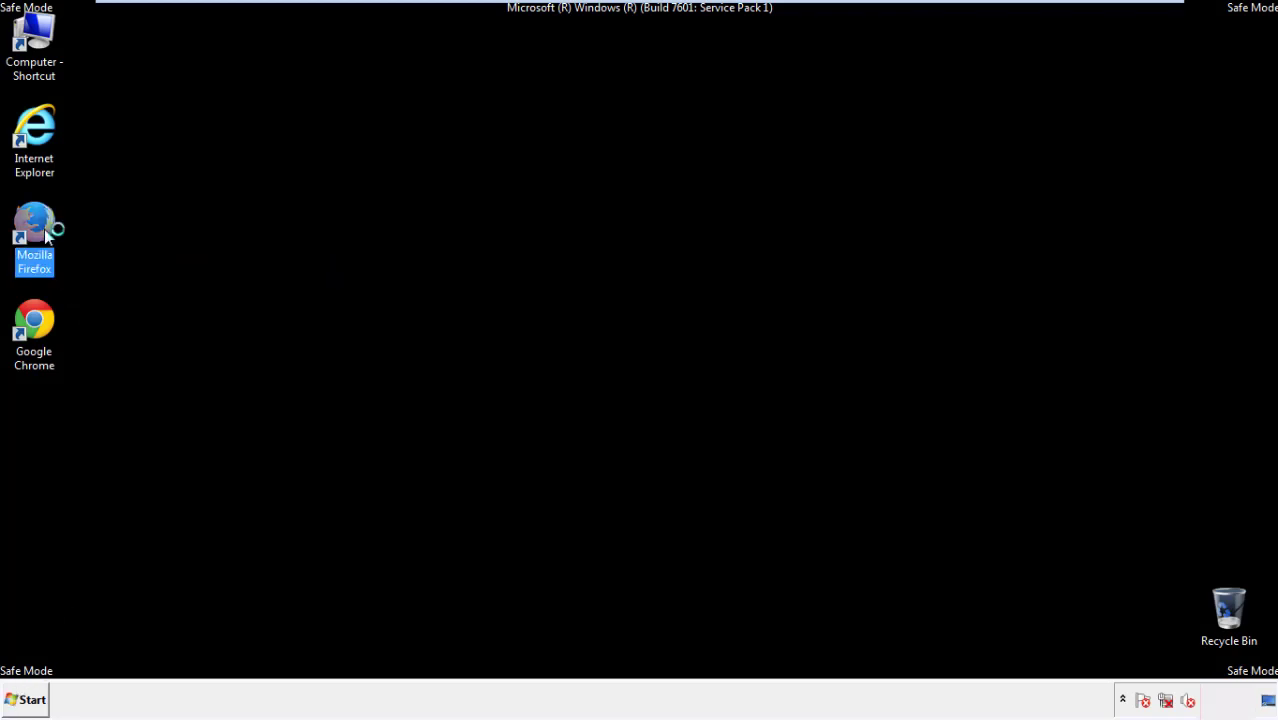
double_click(34, 236)
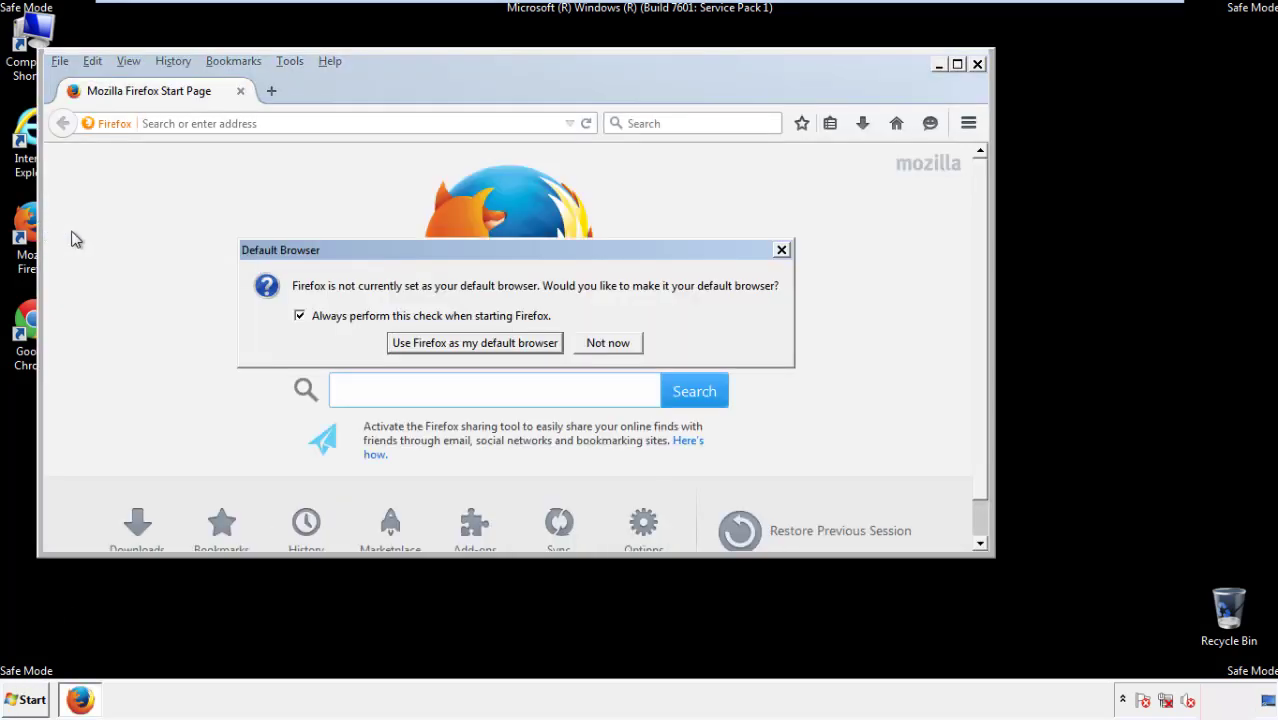
click(608, 344)
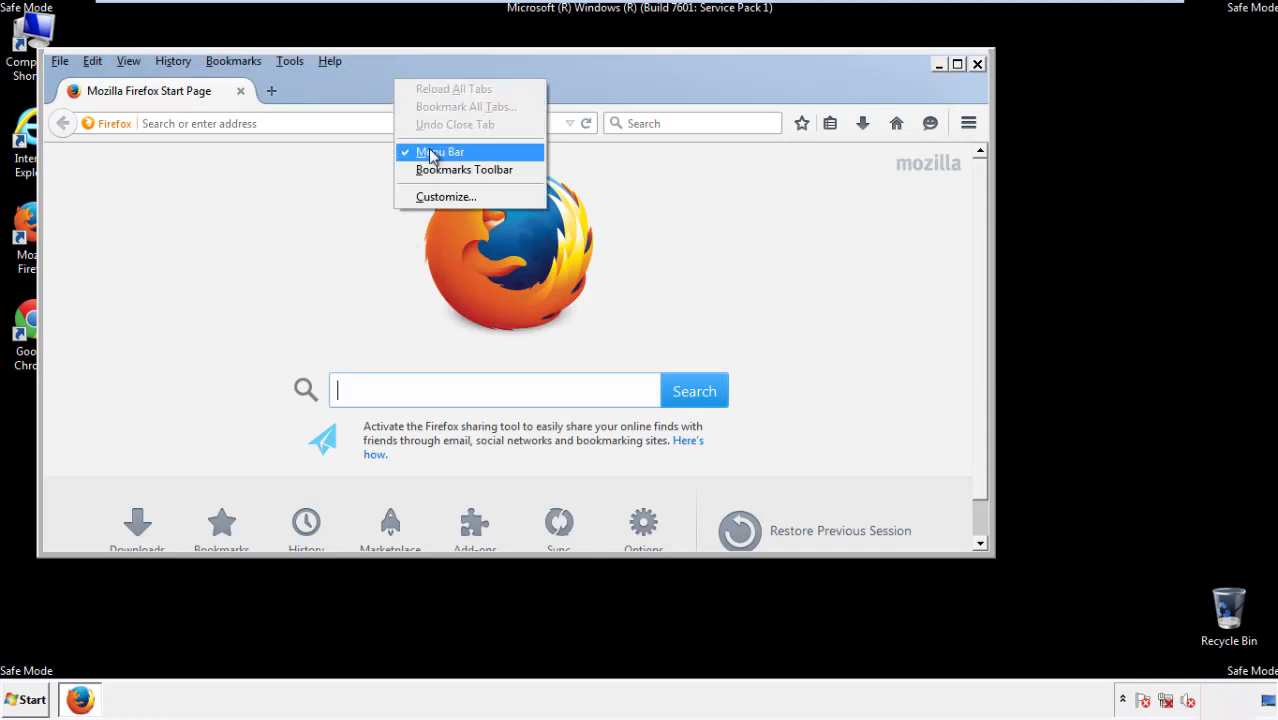
click(440, 152)
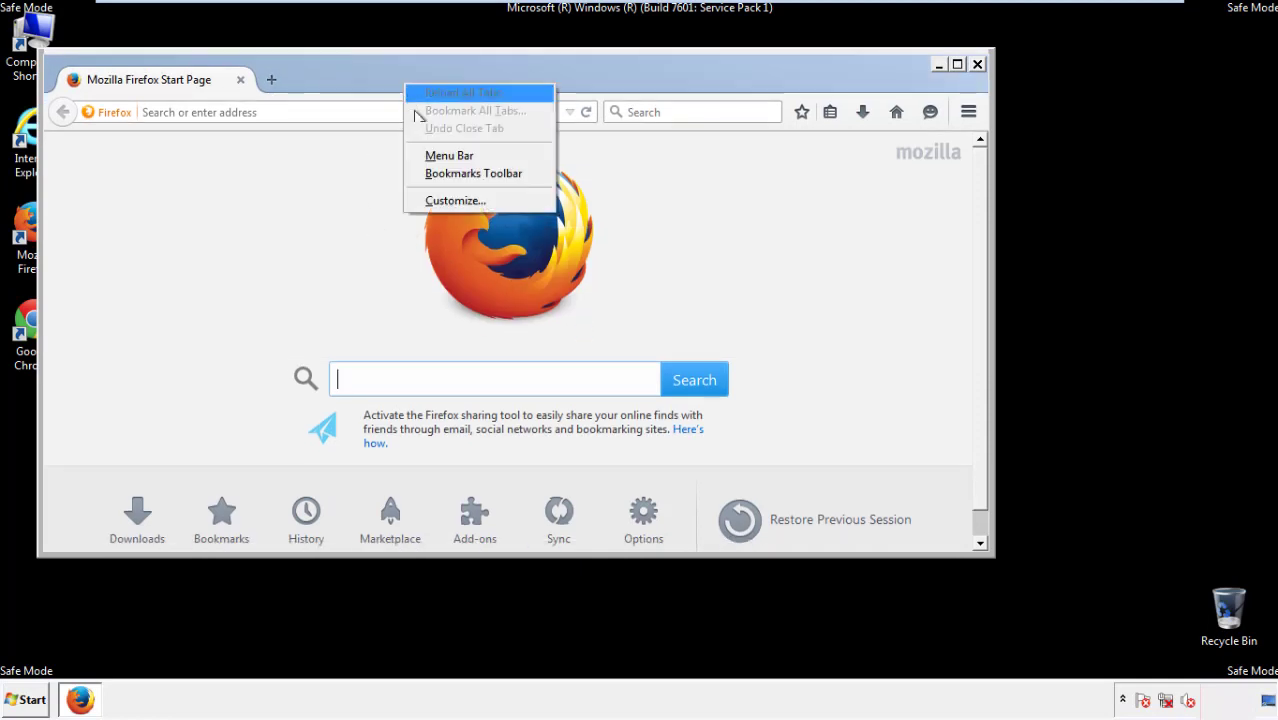
click(448, 156)
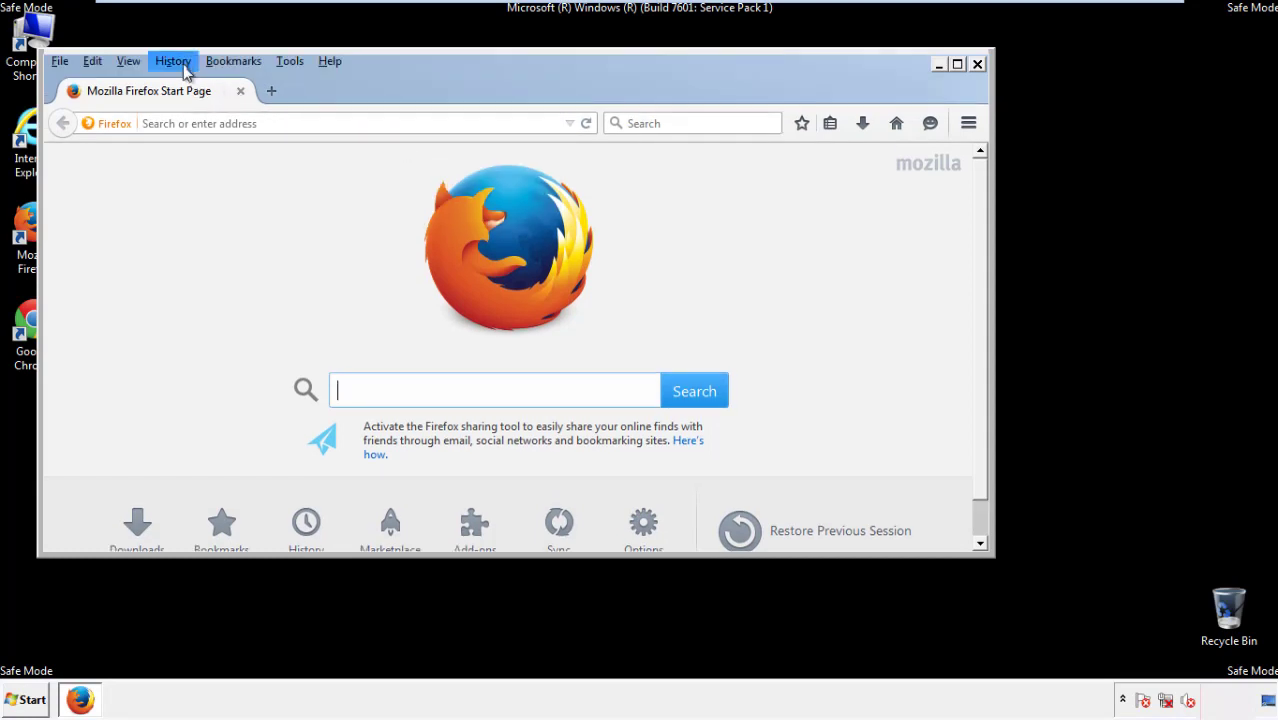
- Clear Everything in Clear Recent History, including Site Preferences, for all time
click(172, 60)
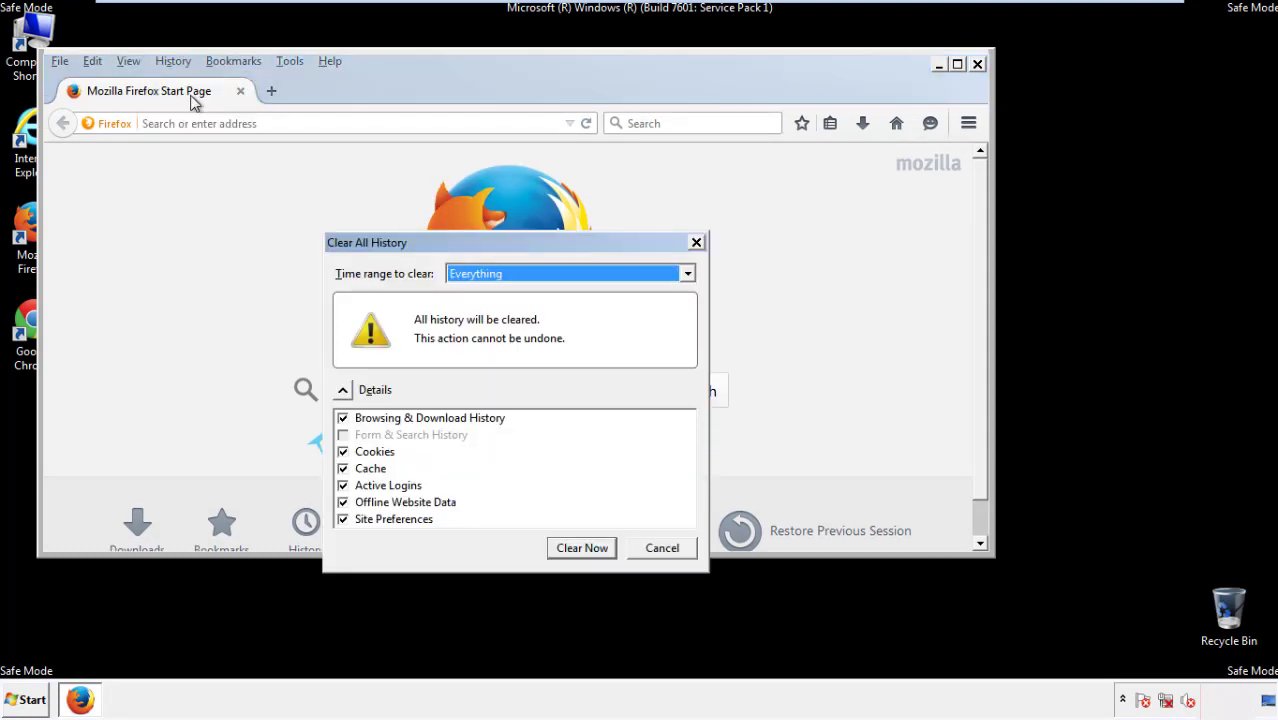
click(570, 272)
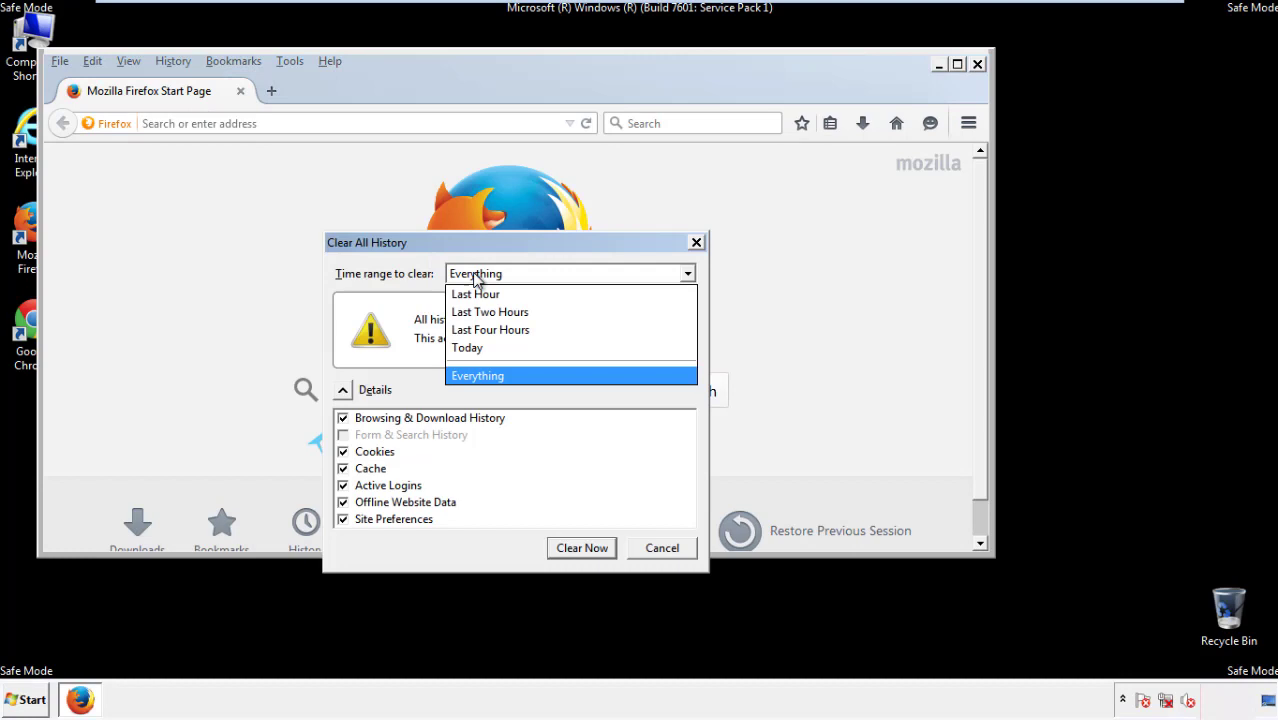
click(476, 376)
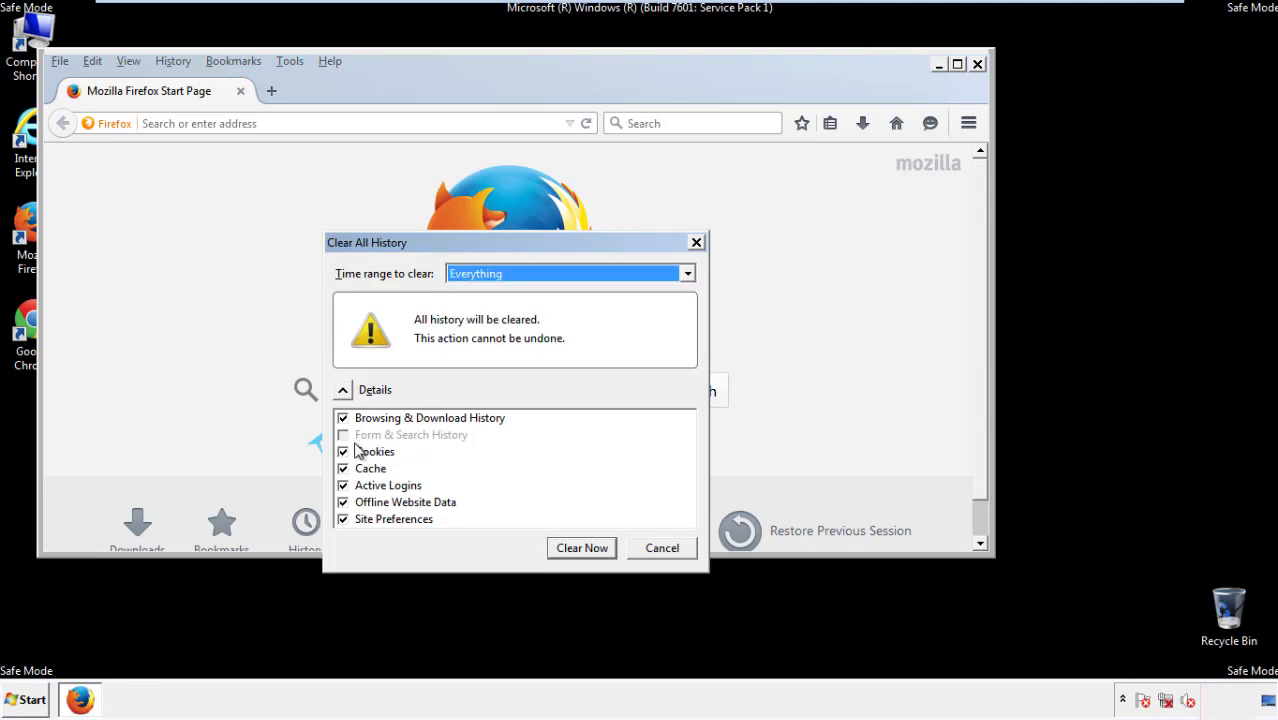
click(344, 520)
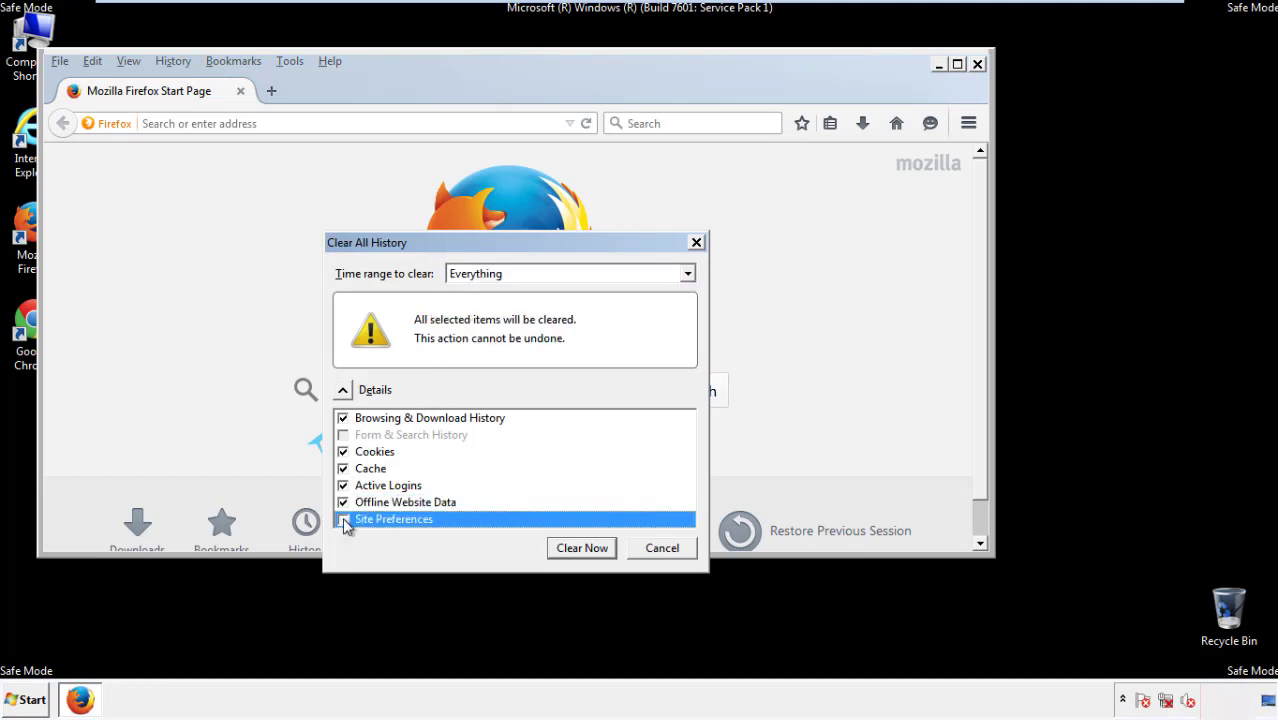
click(344, 520)
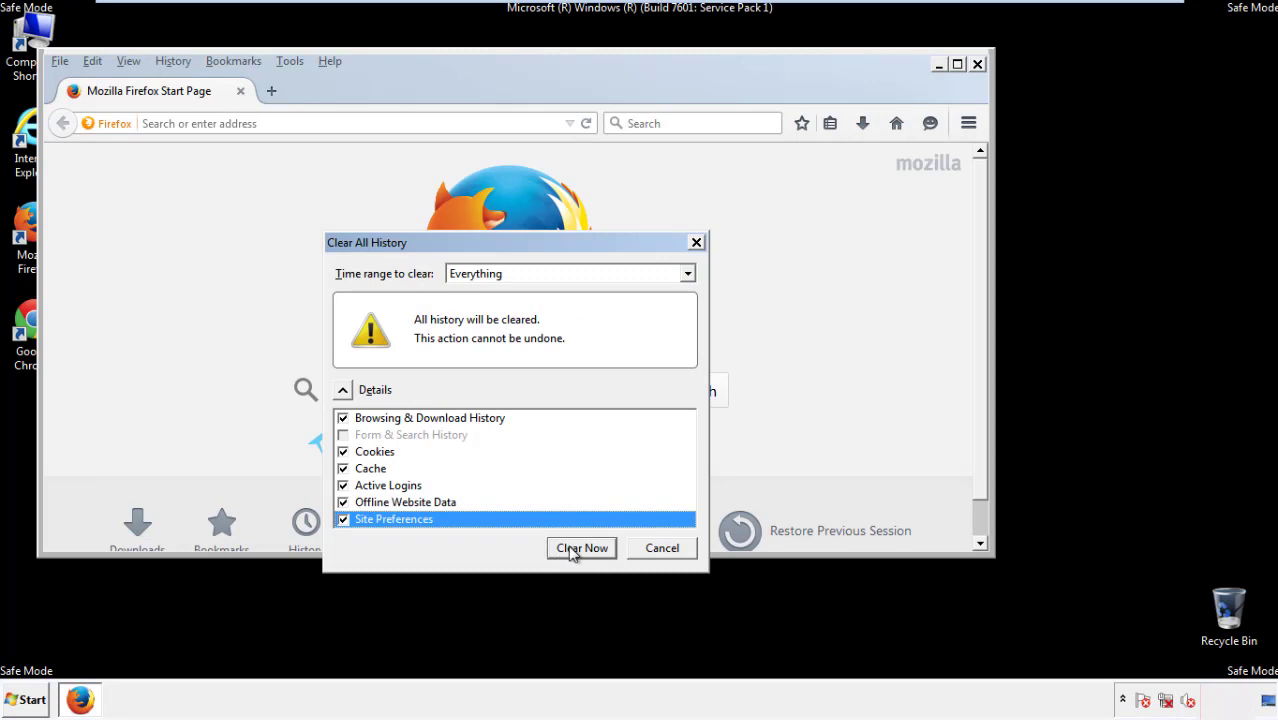
click(580, 548)
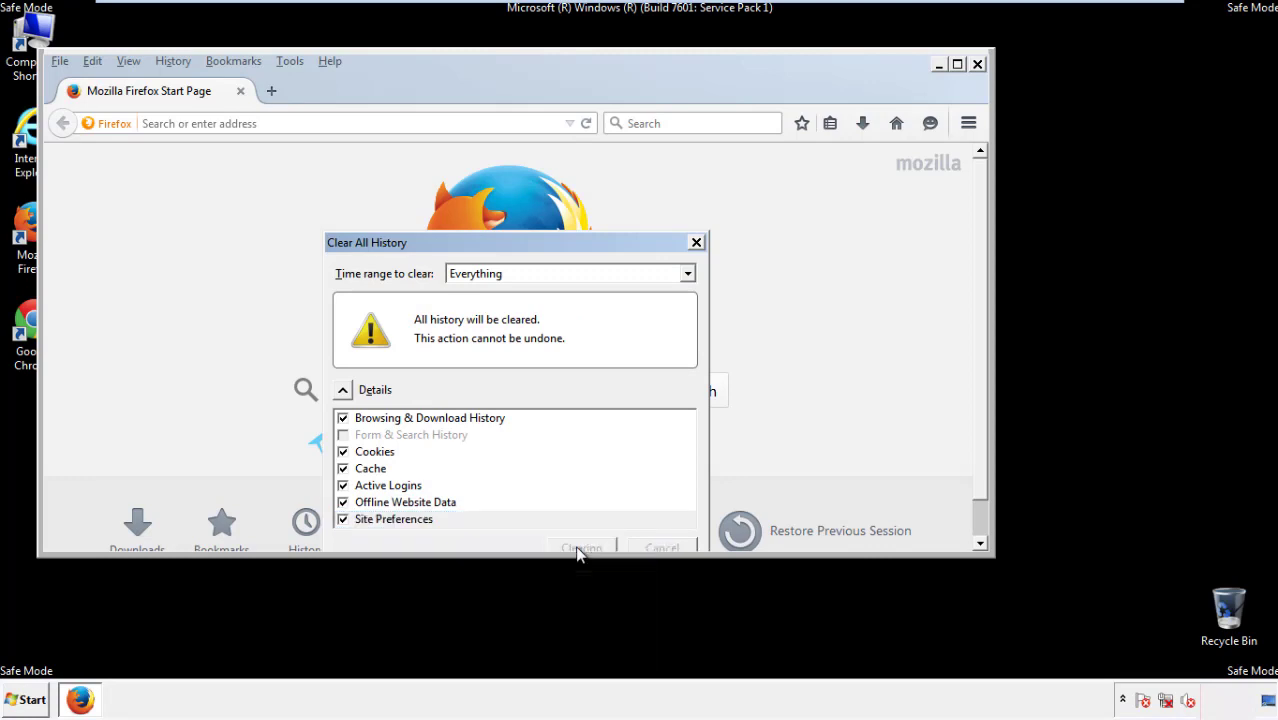
click(580, 548)
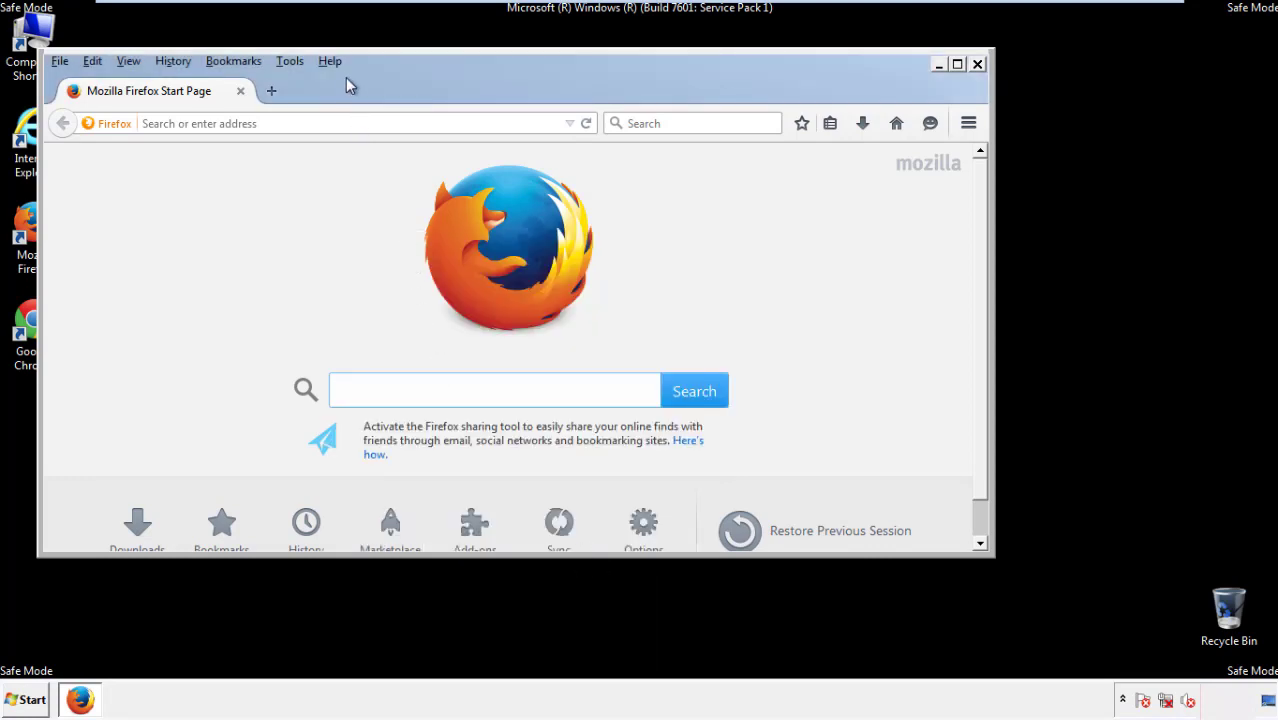
- Refresh Firefox from Troubleshooting Information, confirm it, finish the Import Wizard and continue
click(328, 60)
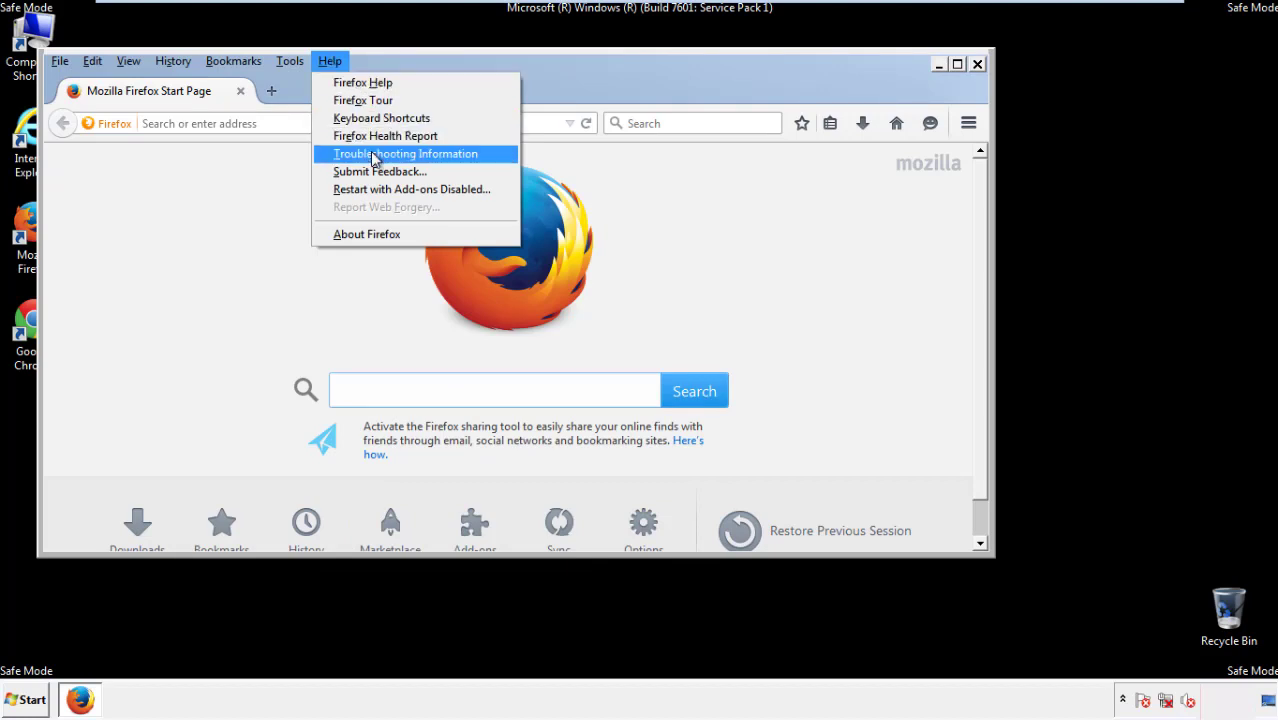
click(404, 152)
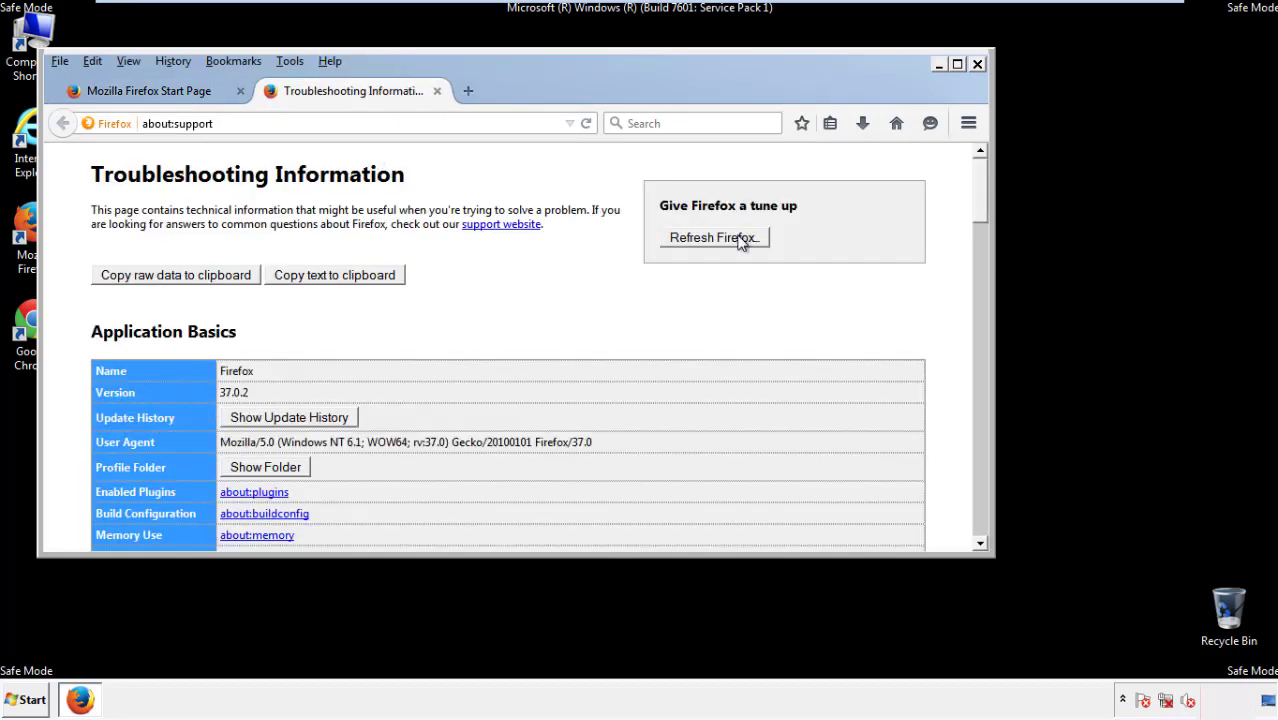
click(712, 236)
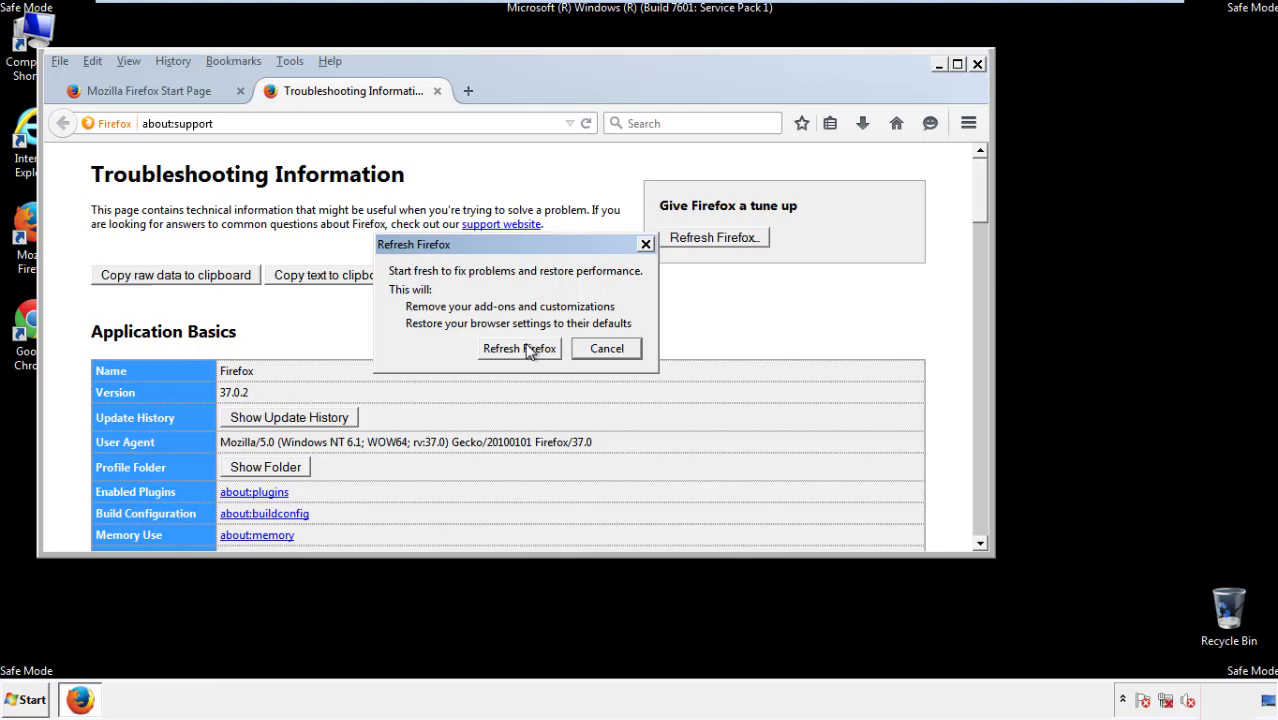
click(520, 348)
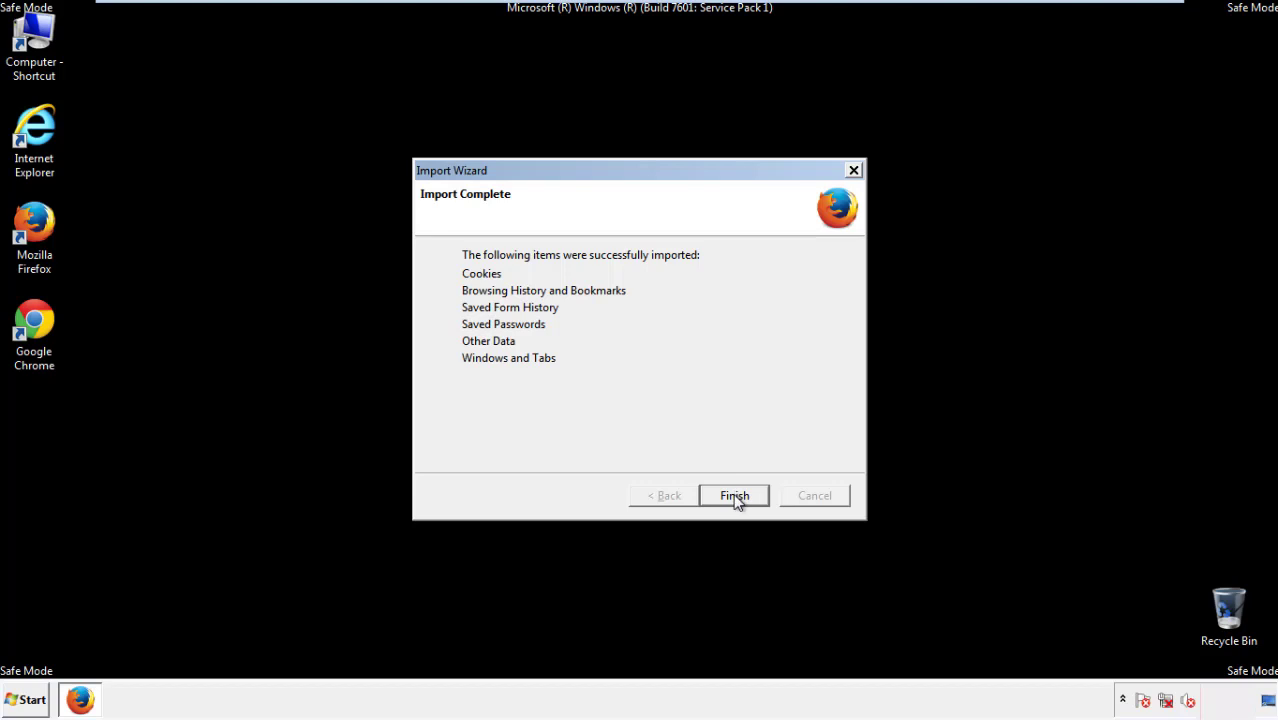
click(734, 496)
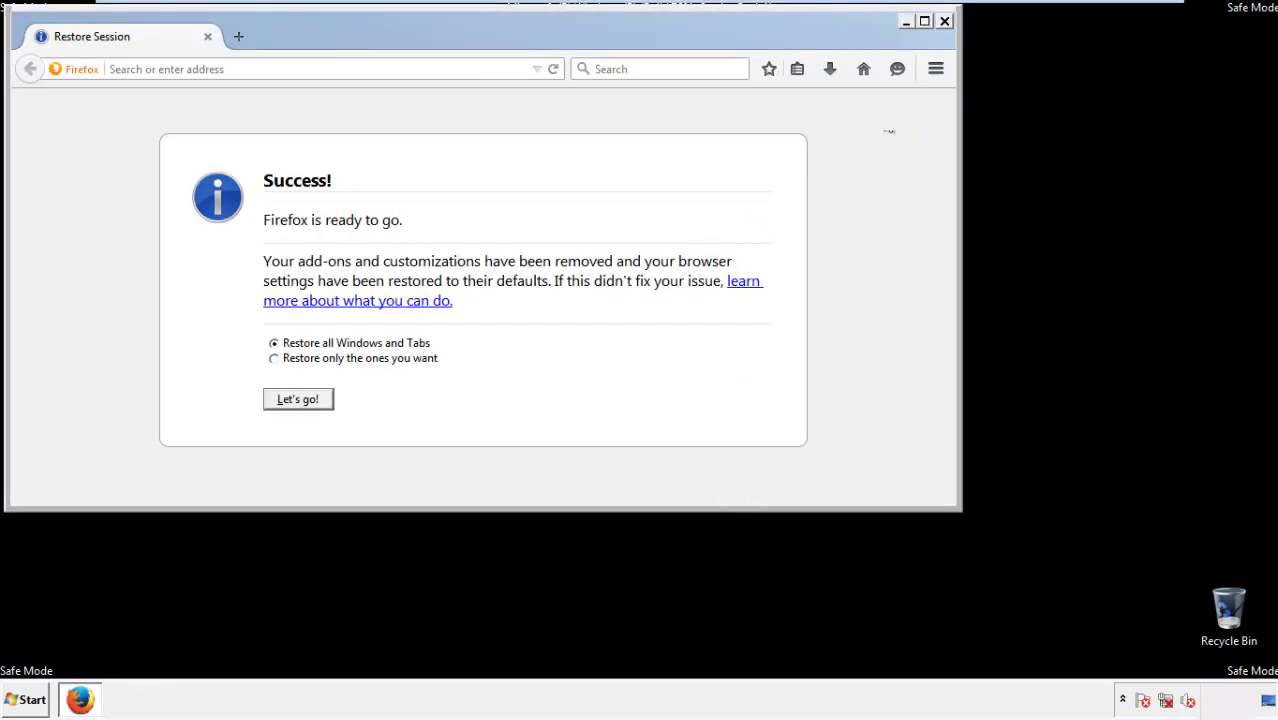
click(944, 20)
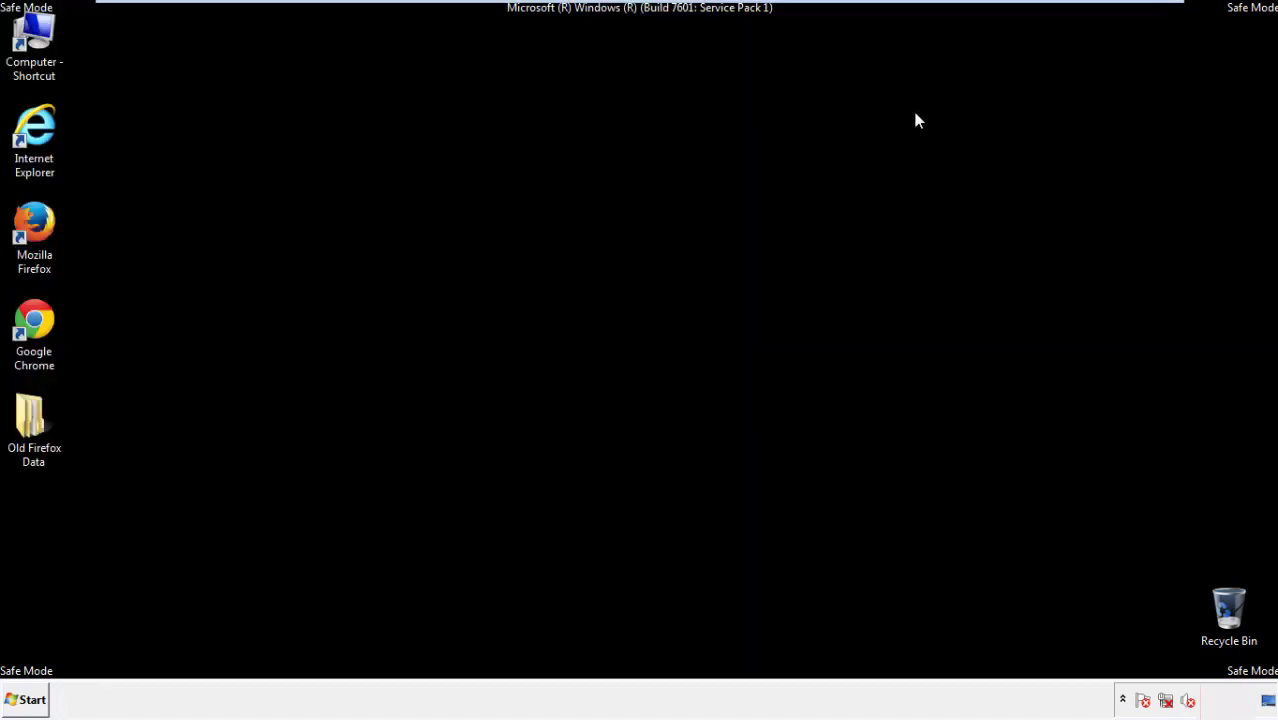
- Launch Google Chrome from the desktop and go to its Settings page via the main menu
click(34, 330)
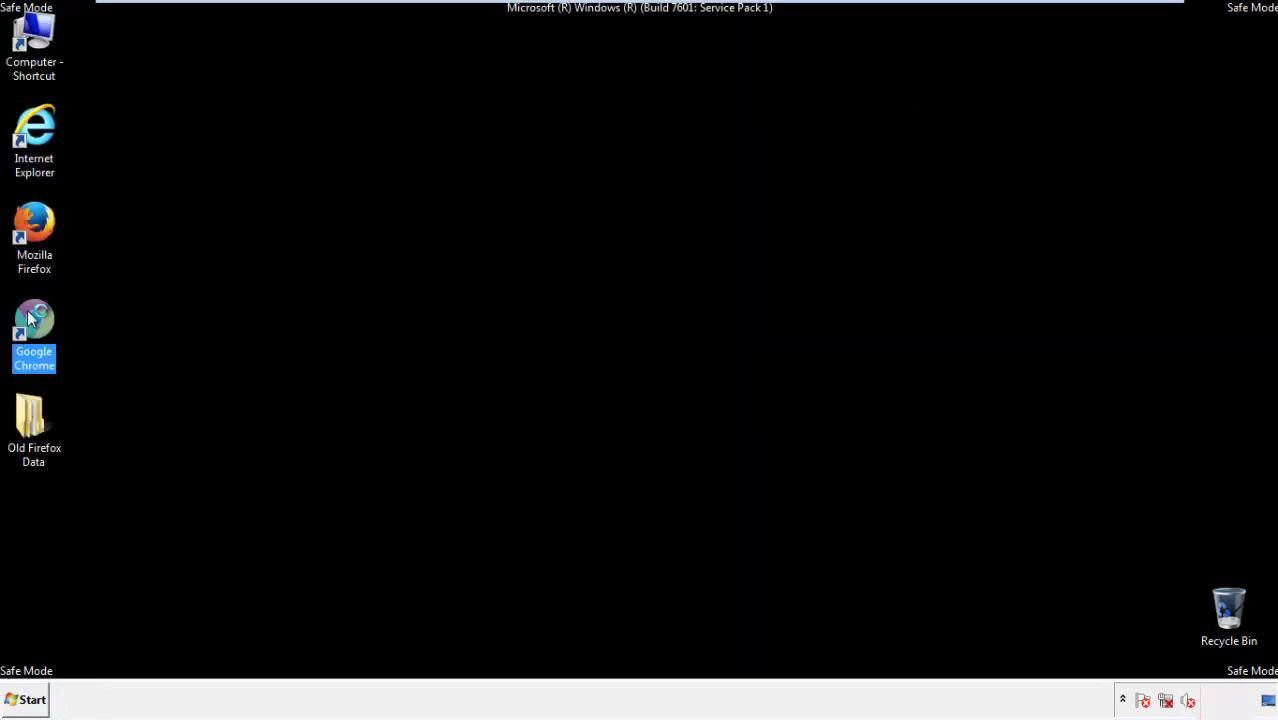
double_click(34, 320)
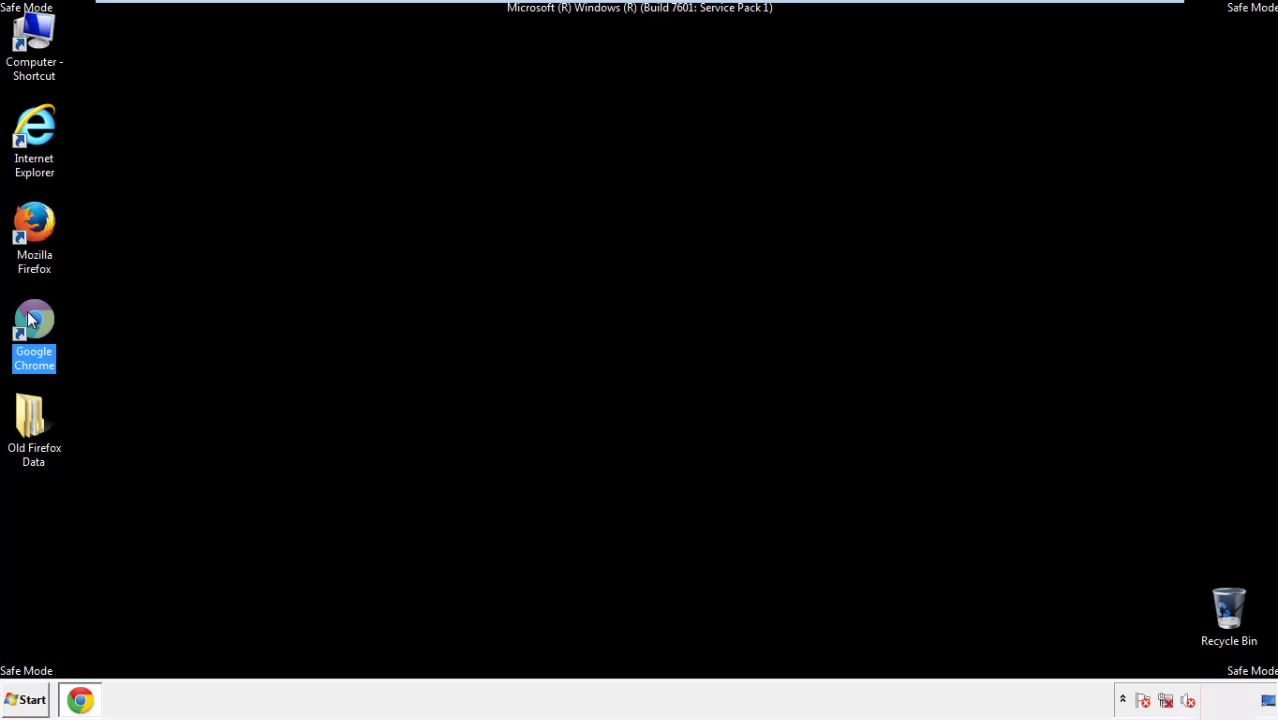
double_click(34, 330)
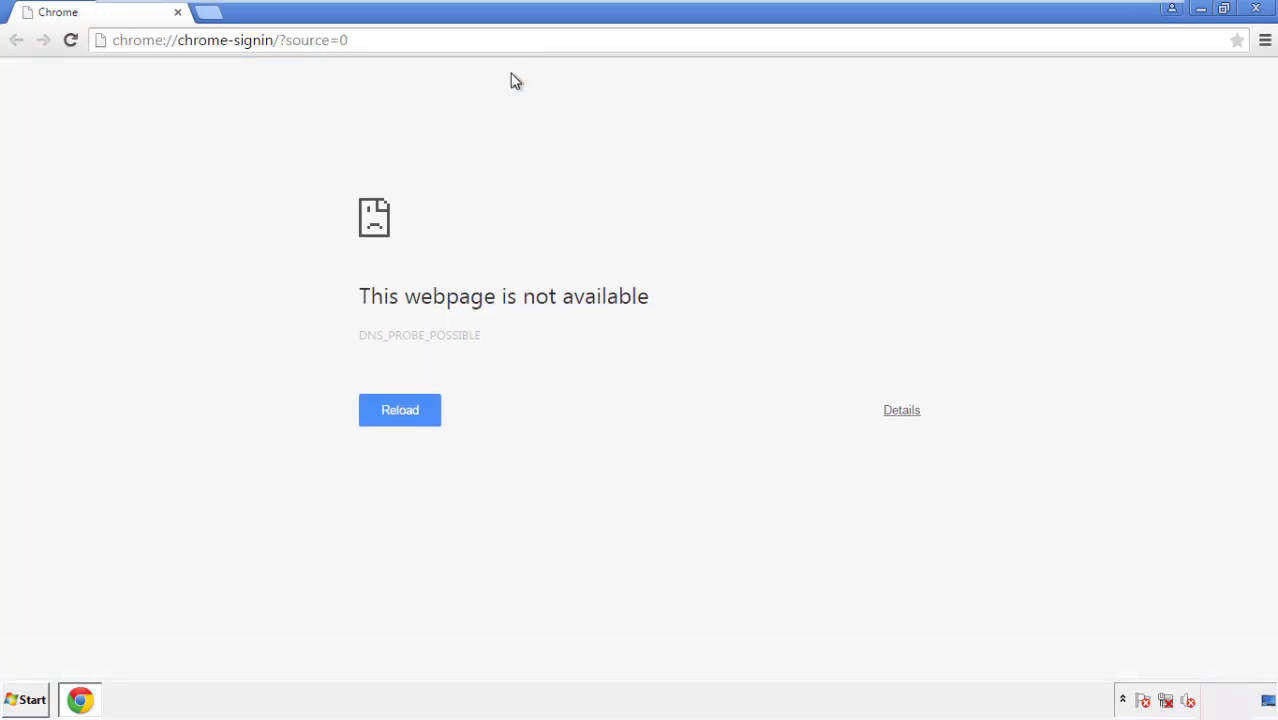
click(1264, 40)
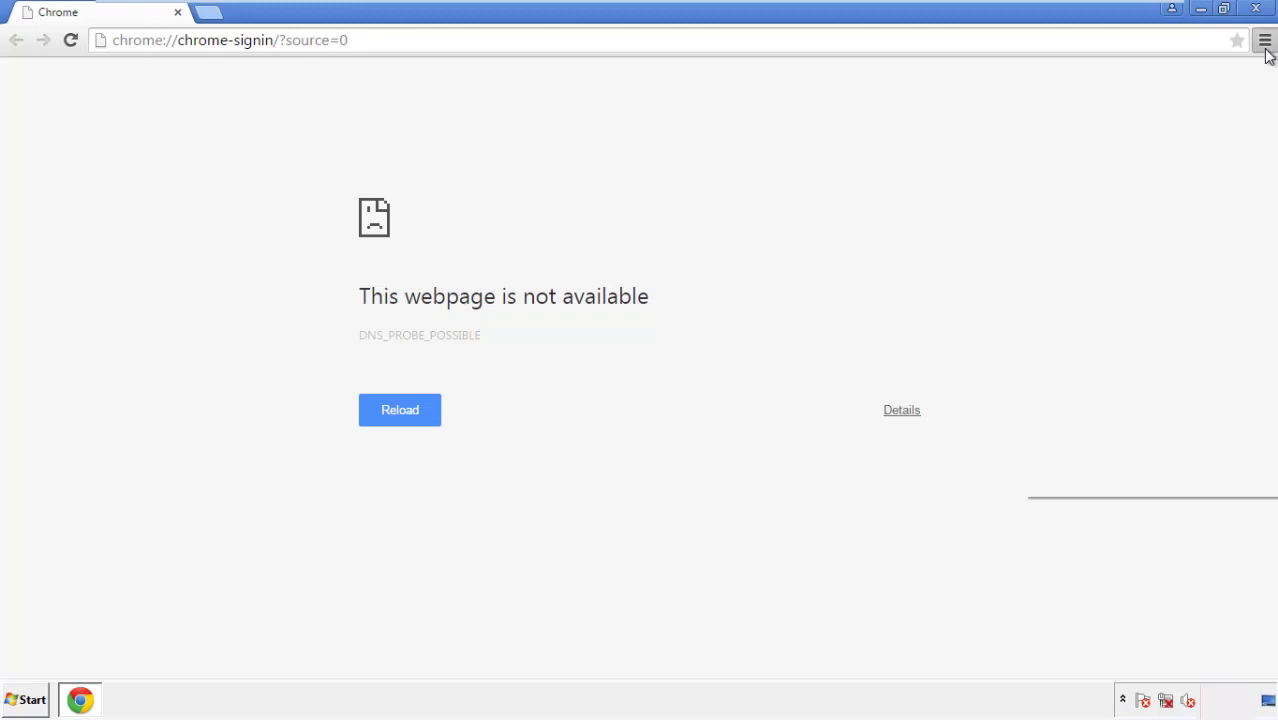
click(1264, 40)
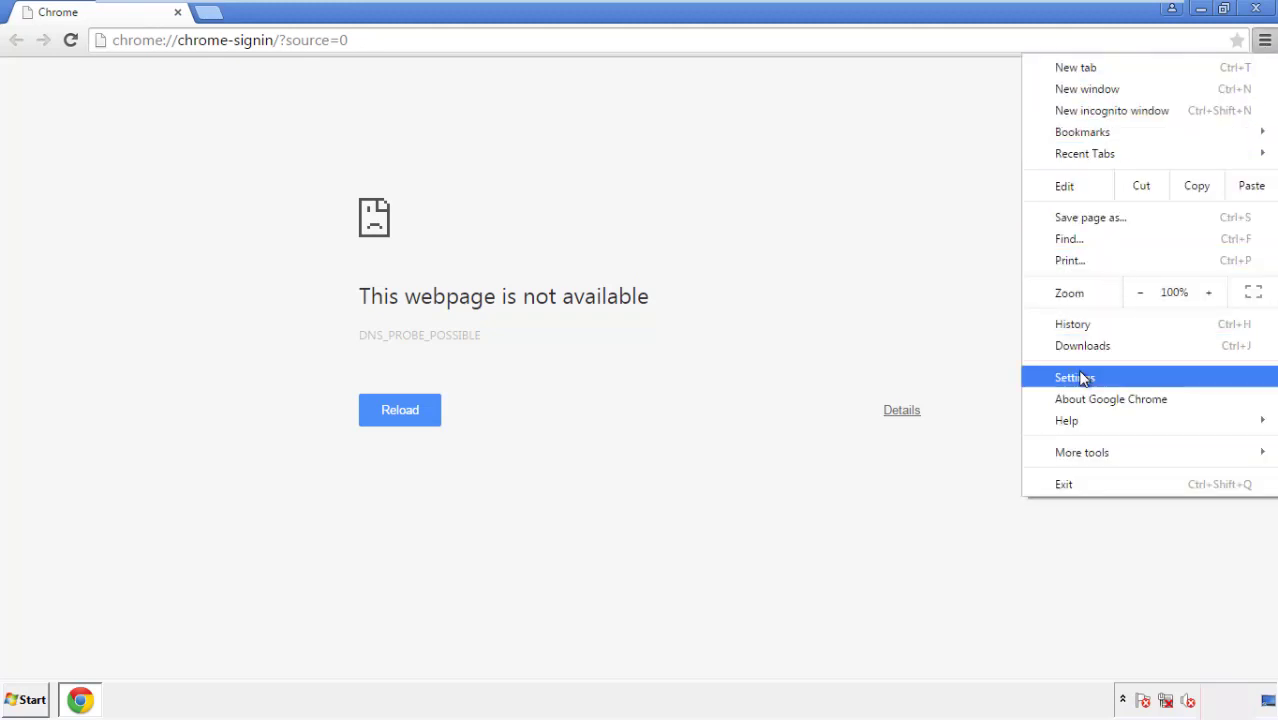
click(1076, 376)
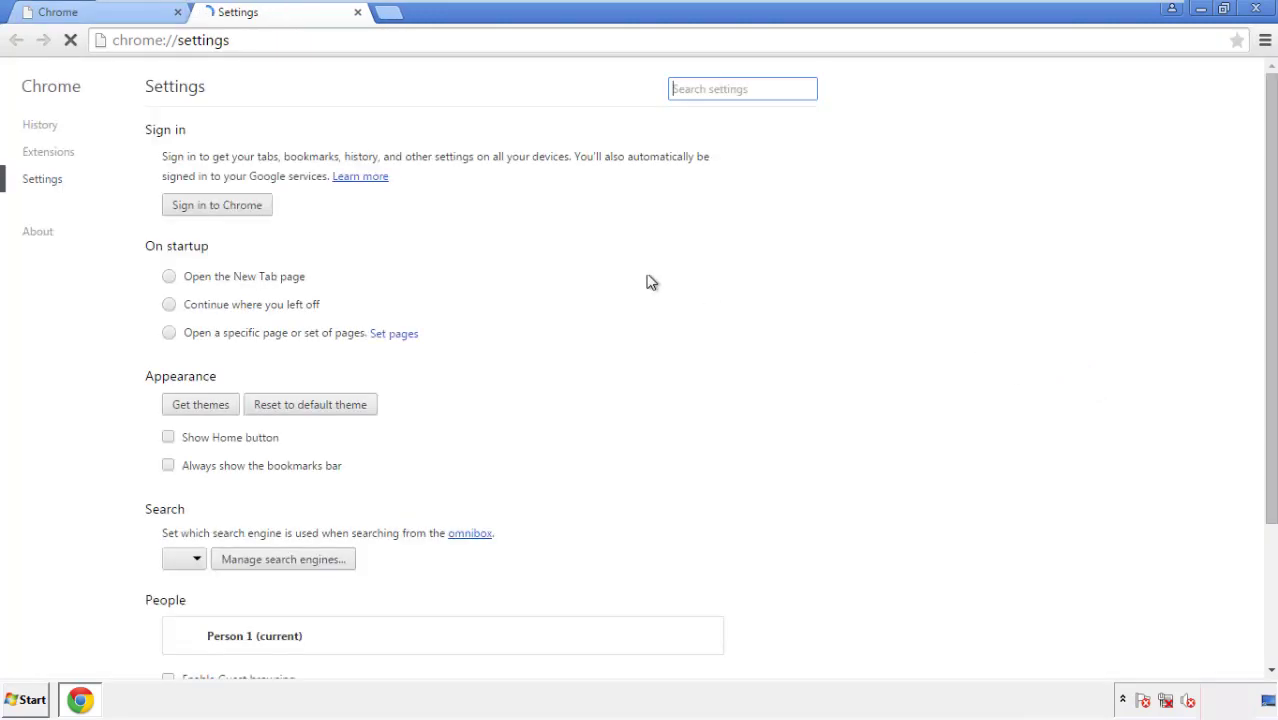
- Clear Chrome browsing data from the beginning of time, including content licenses
click(40, 124)
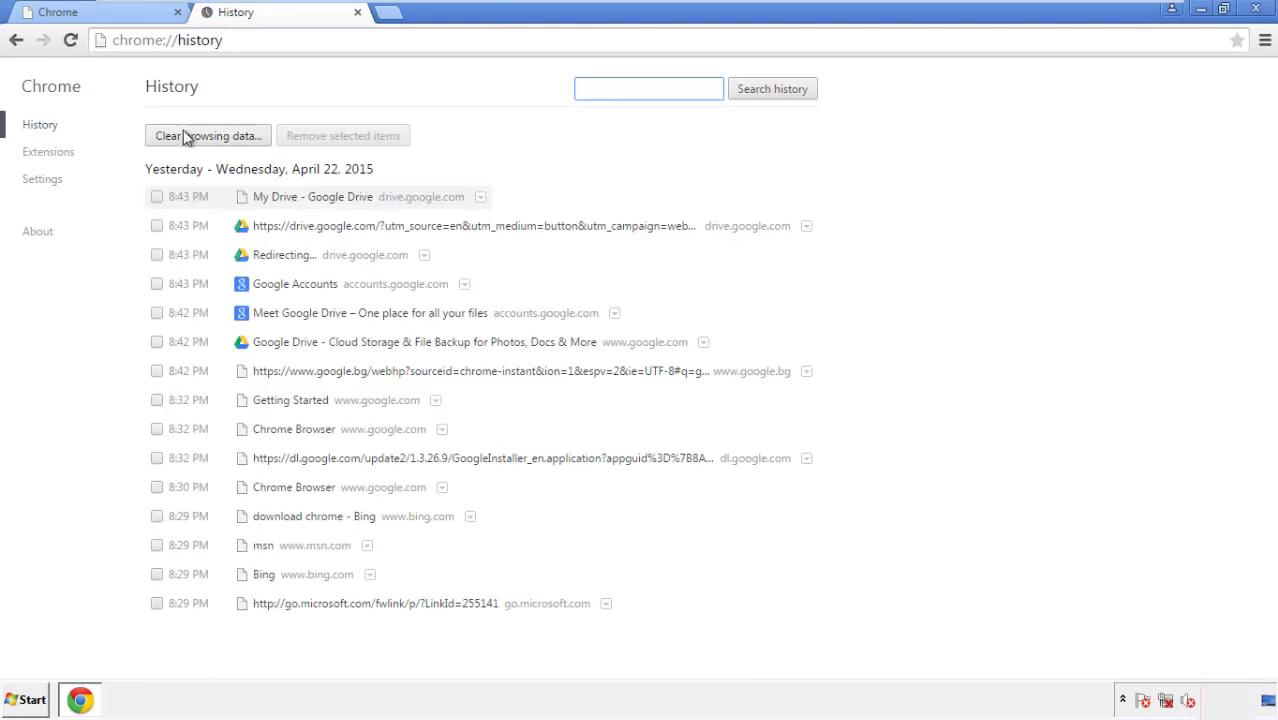
click(208, 136)
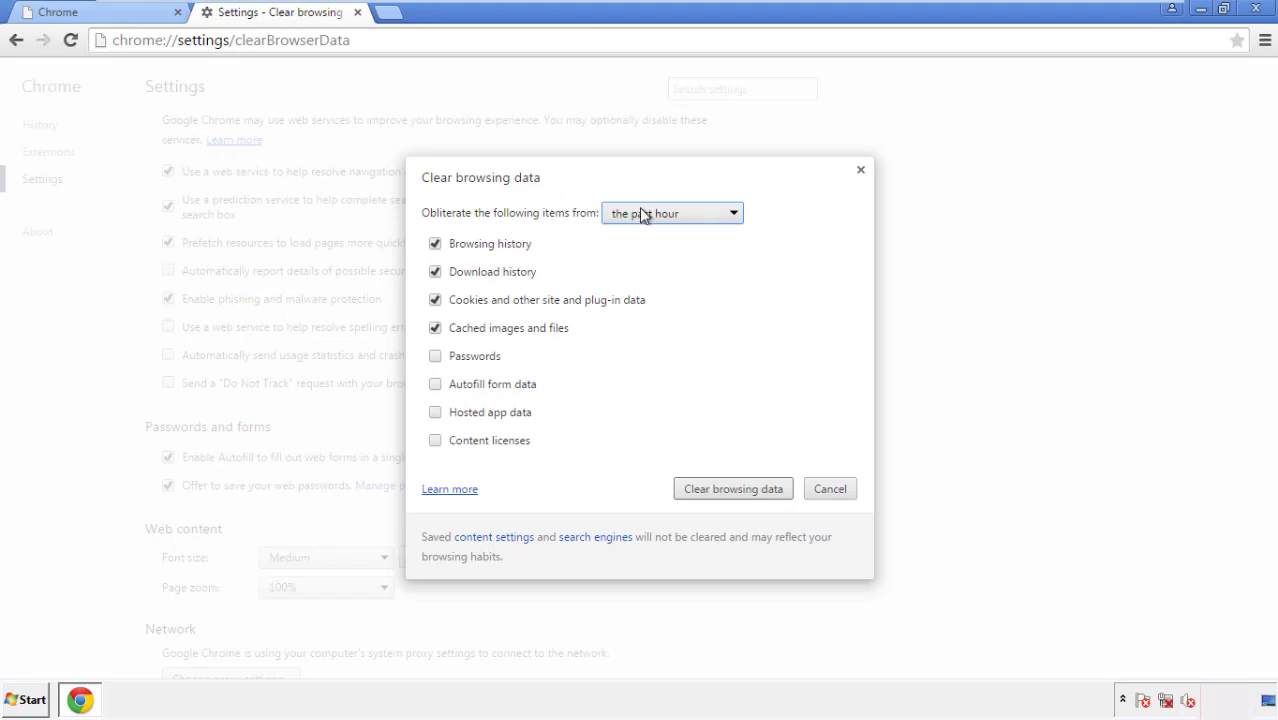
click(670, 212)
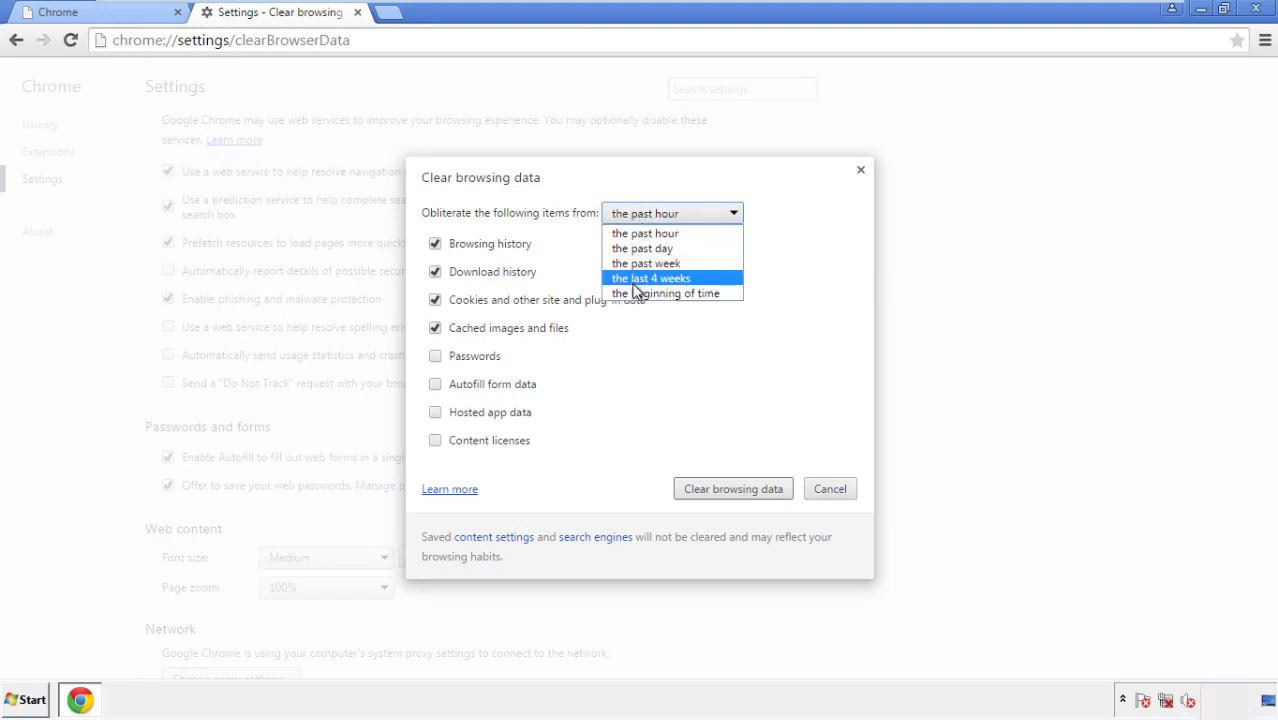
mouse_move(650, 232)
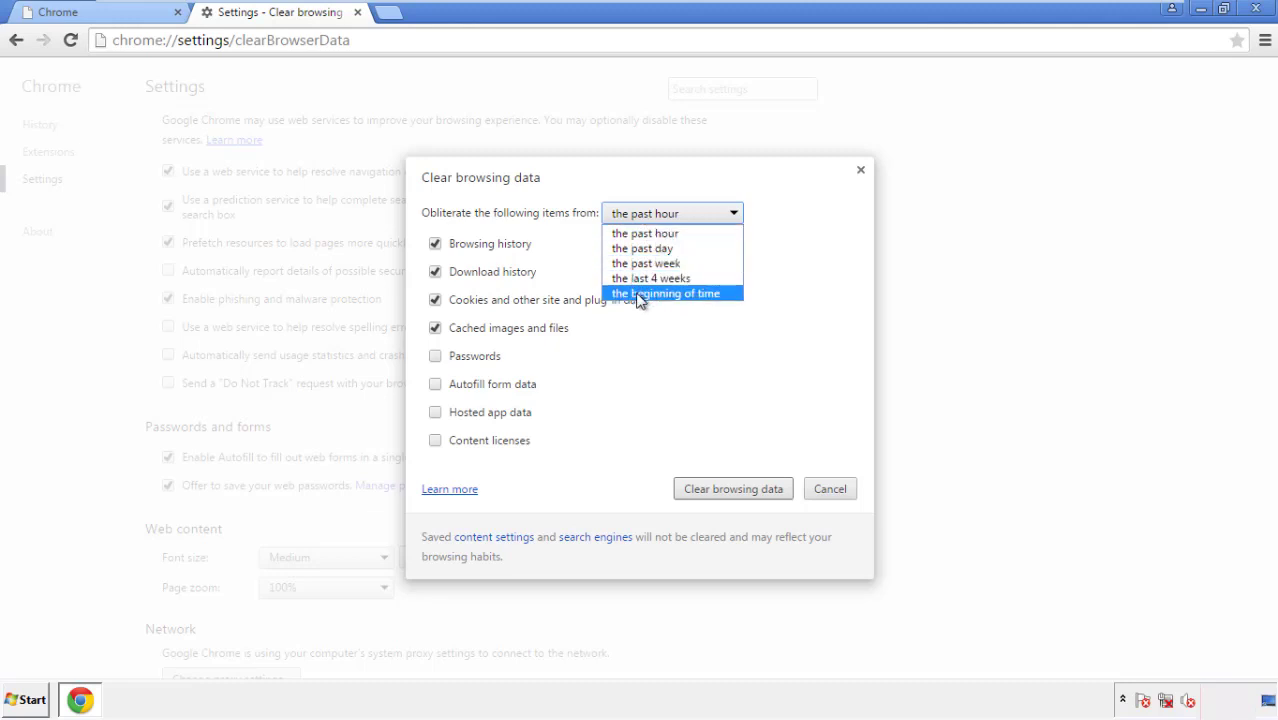
click(668, 292)
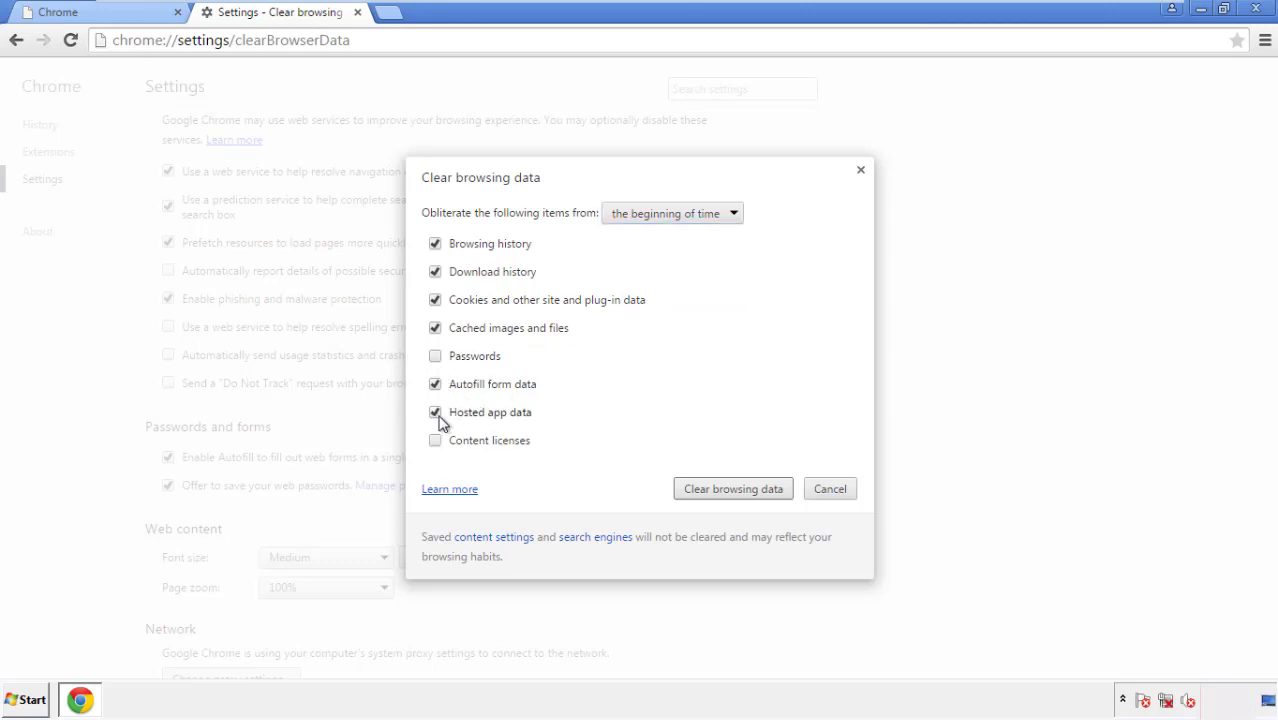
click(436, 440)
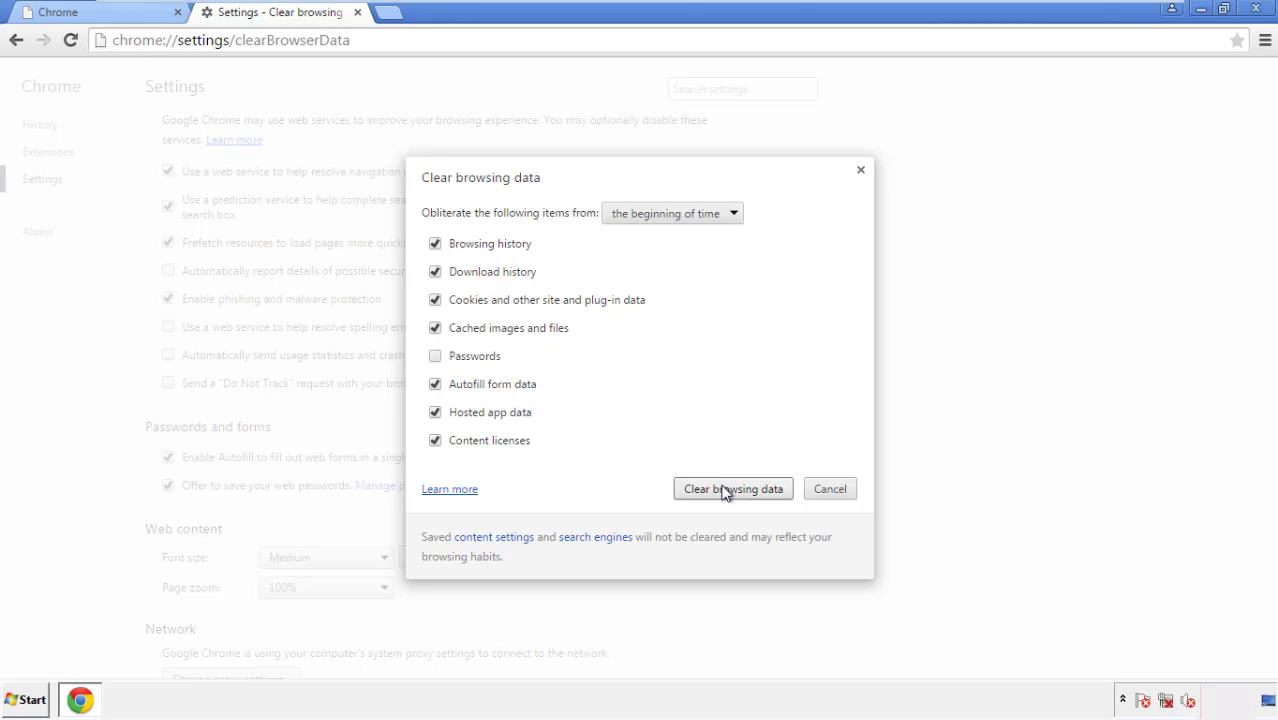
click(732, 488)
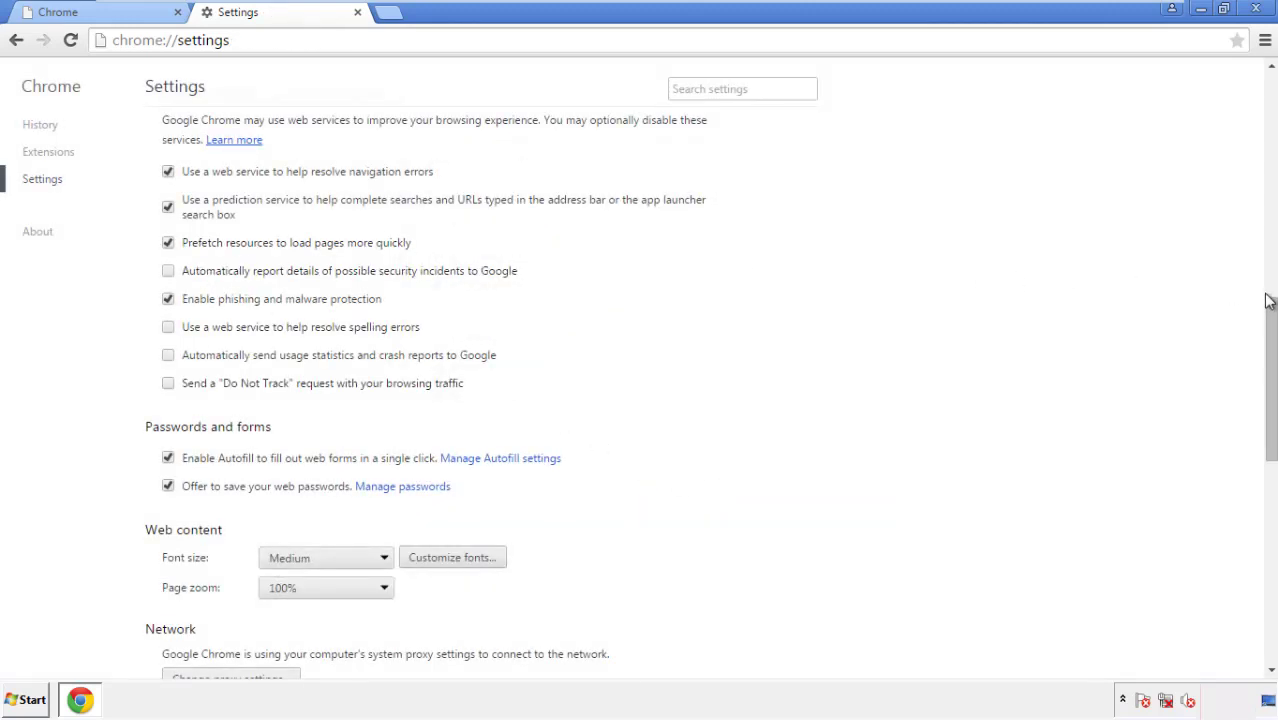
- Reset Chrome settings to their original defaults and close the browser
scroll(down, 3)
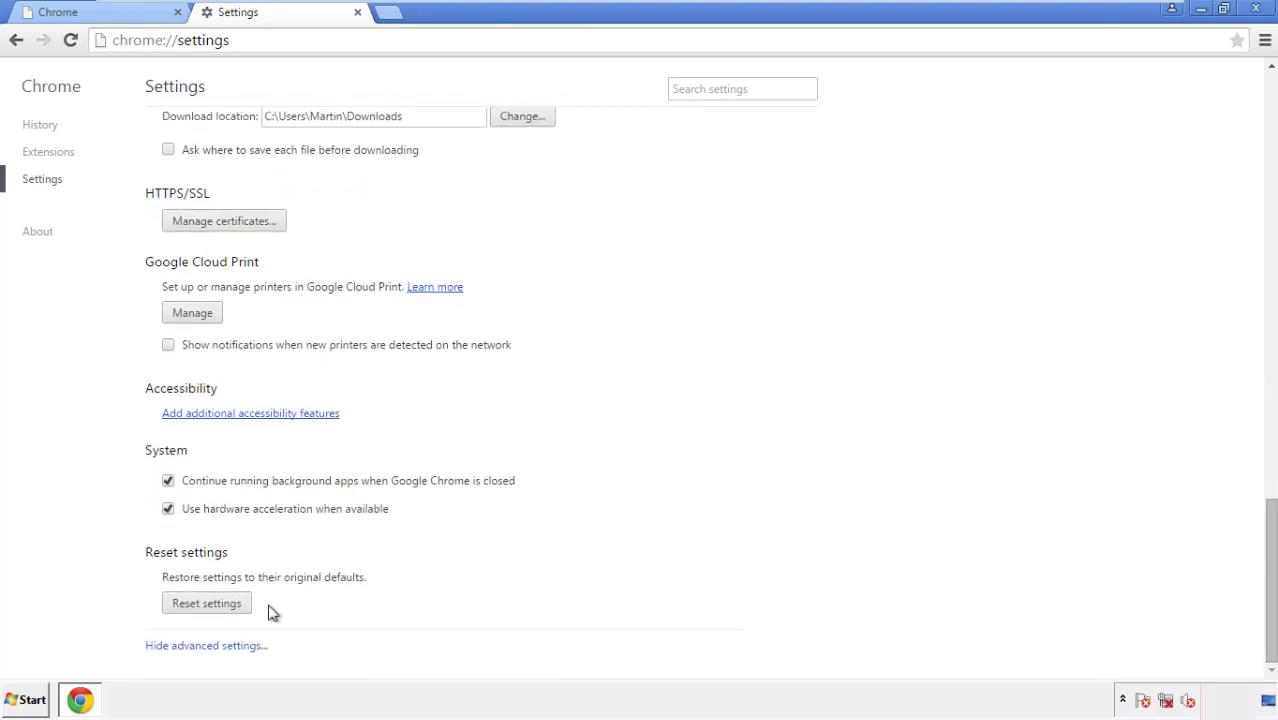
click(206, 602)
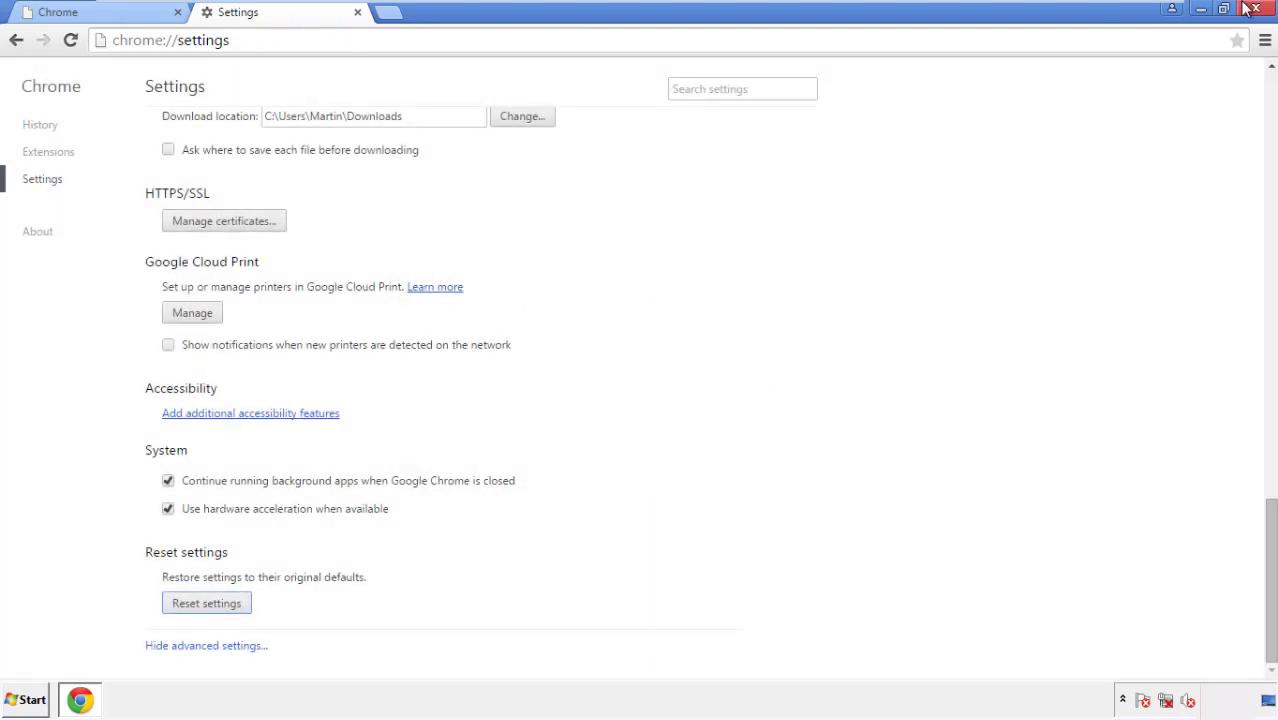
click(1254, 8)
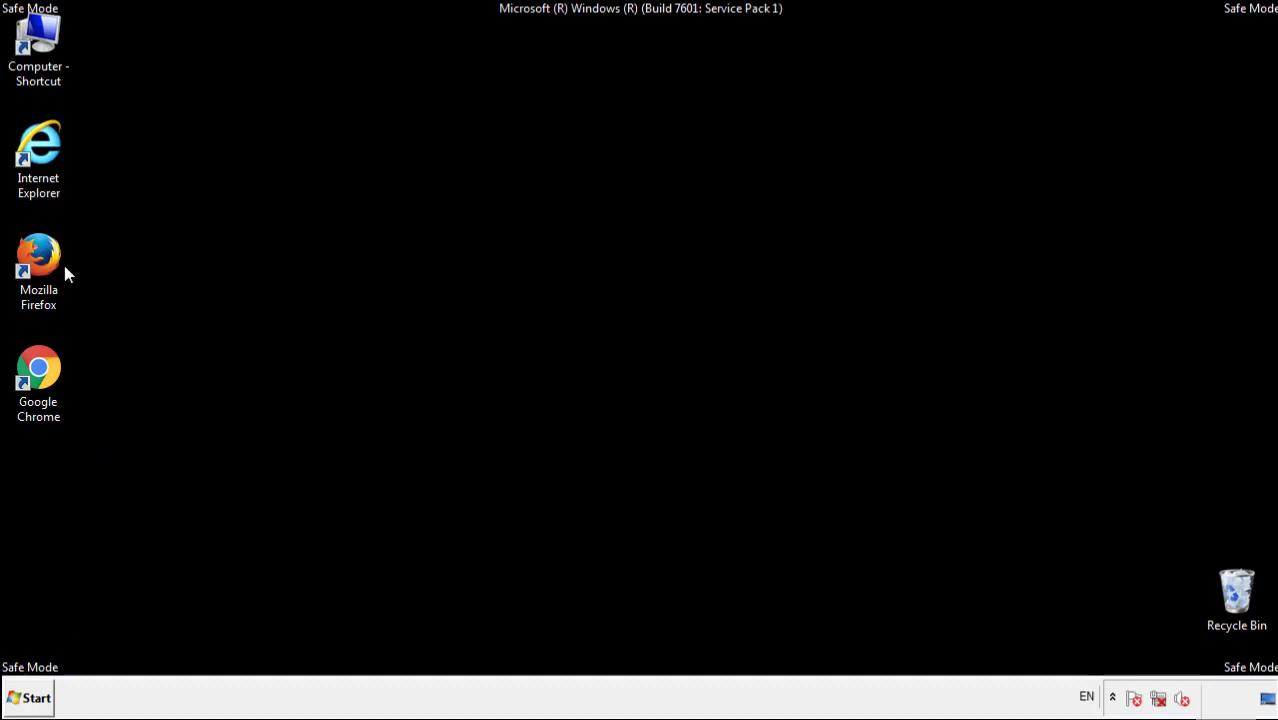
- Relaunch Firefox and remove the Search Mine extension in the Add-ons Manager
double_click(38, 252)
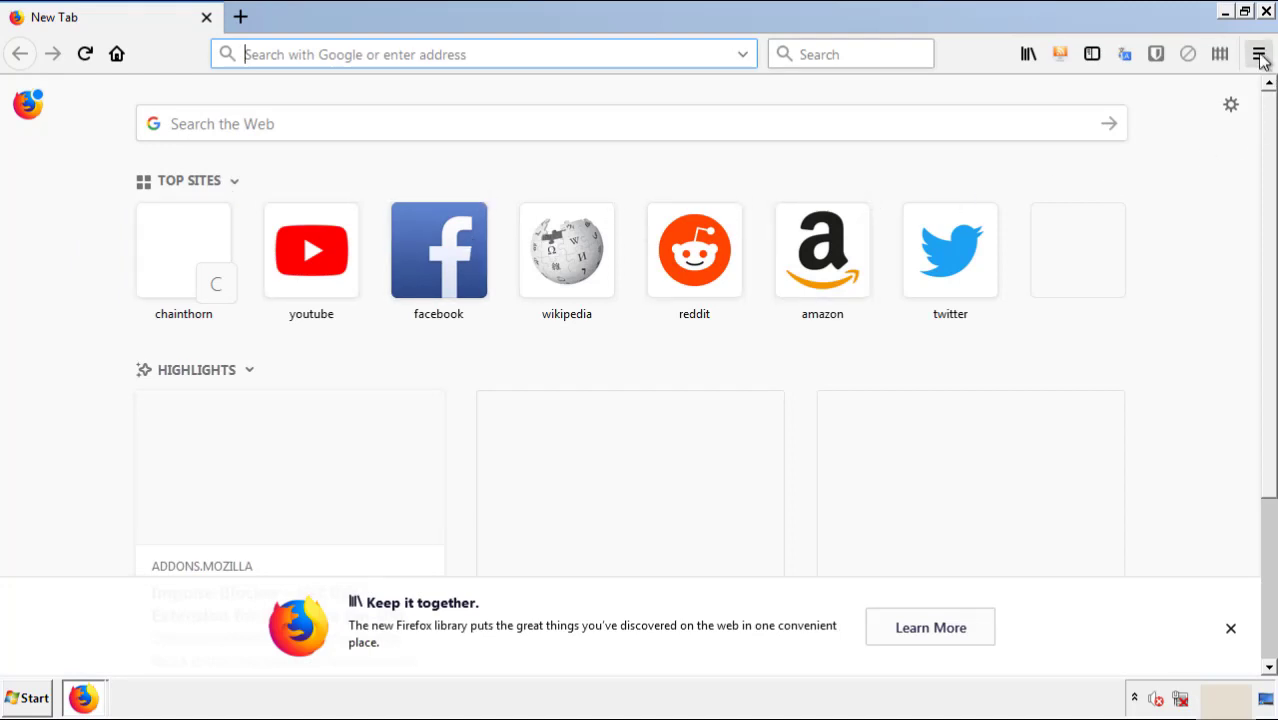
click(1260, 54)
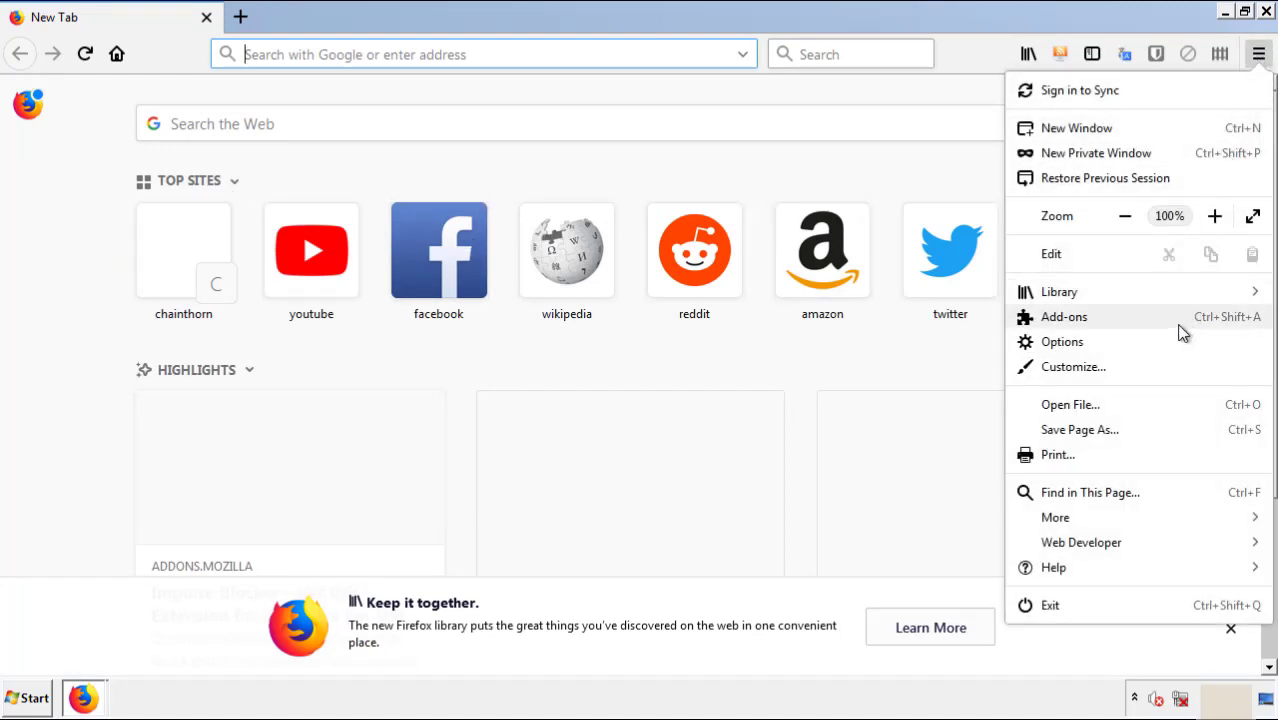
click(1064, 316)
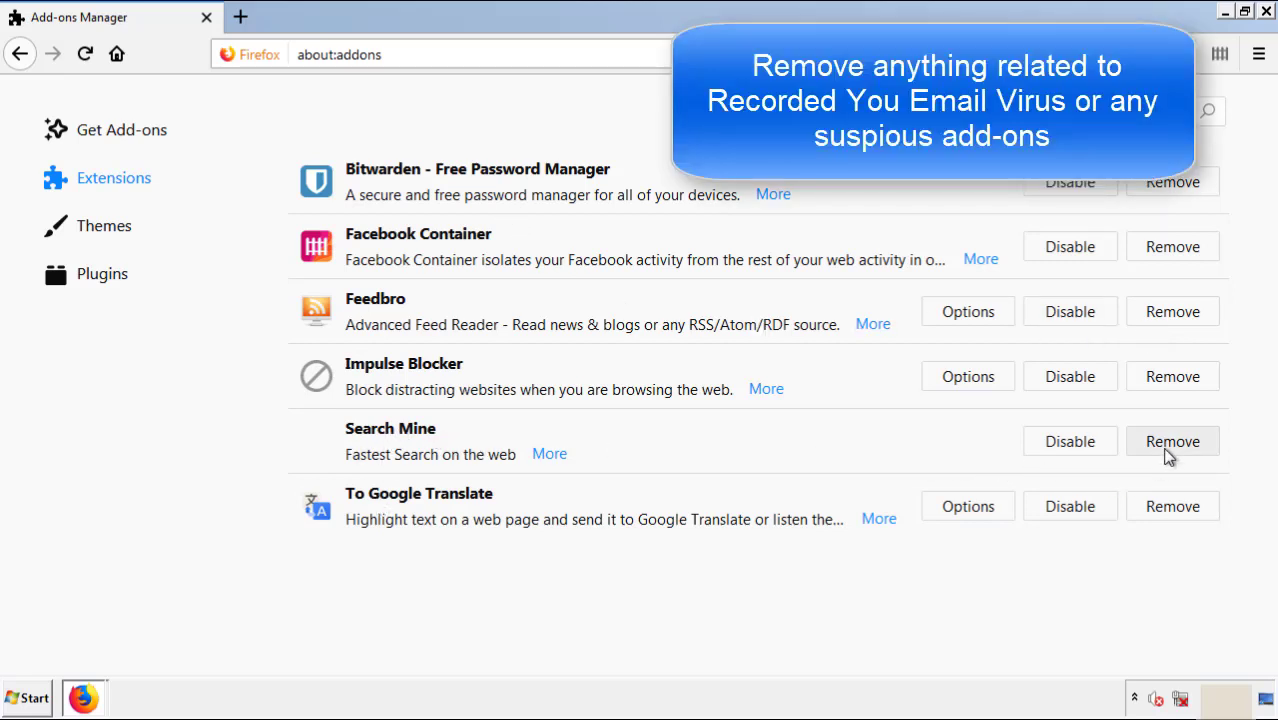
click(1172, 442)
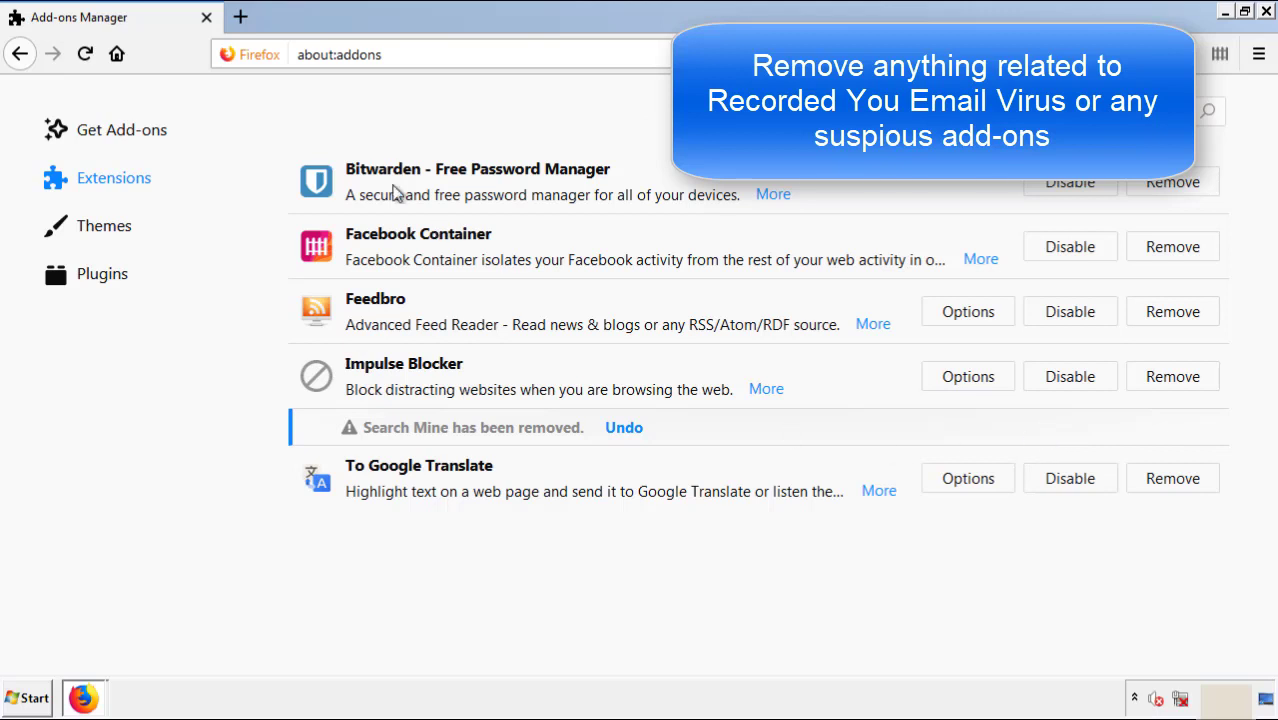
mouse_move(1210, 58)
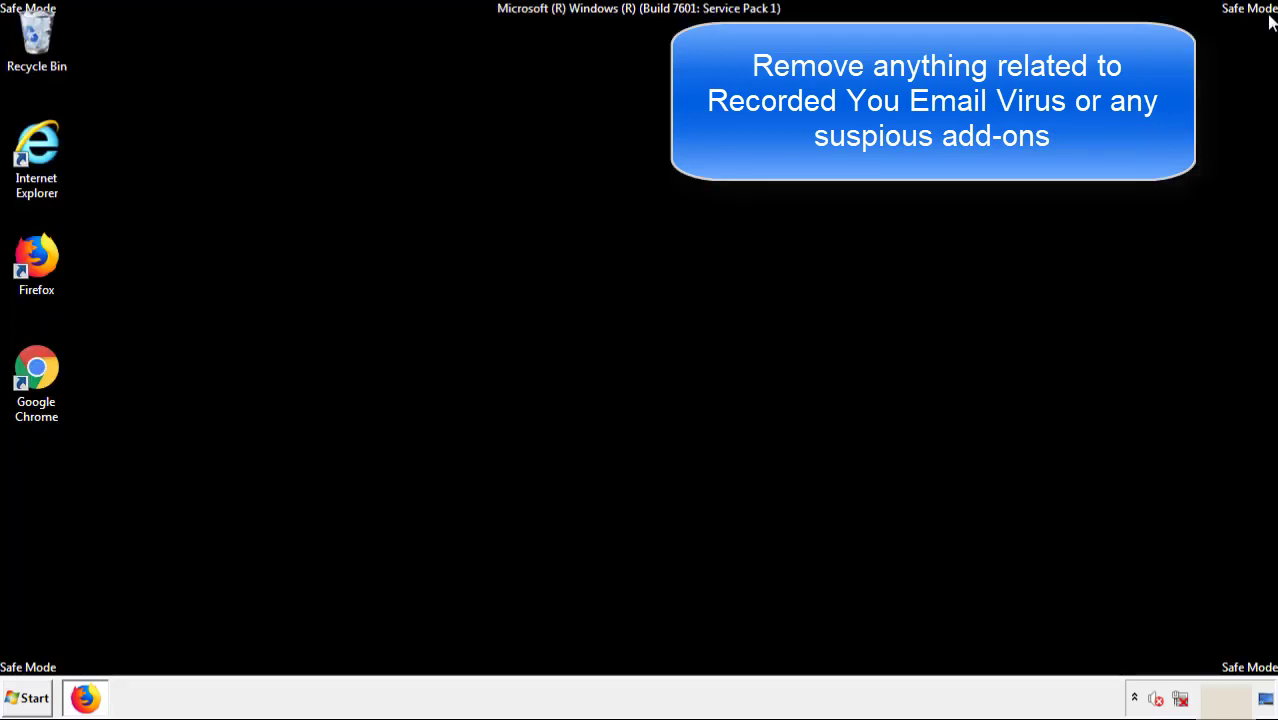
mouse_move(36, 376)
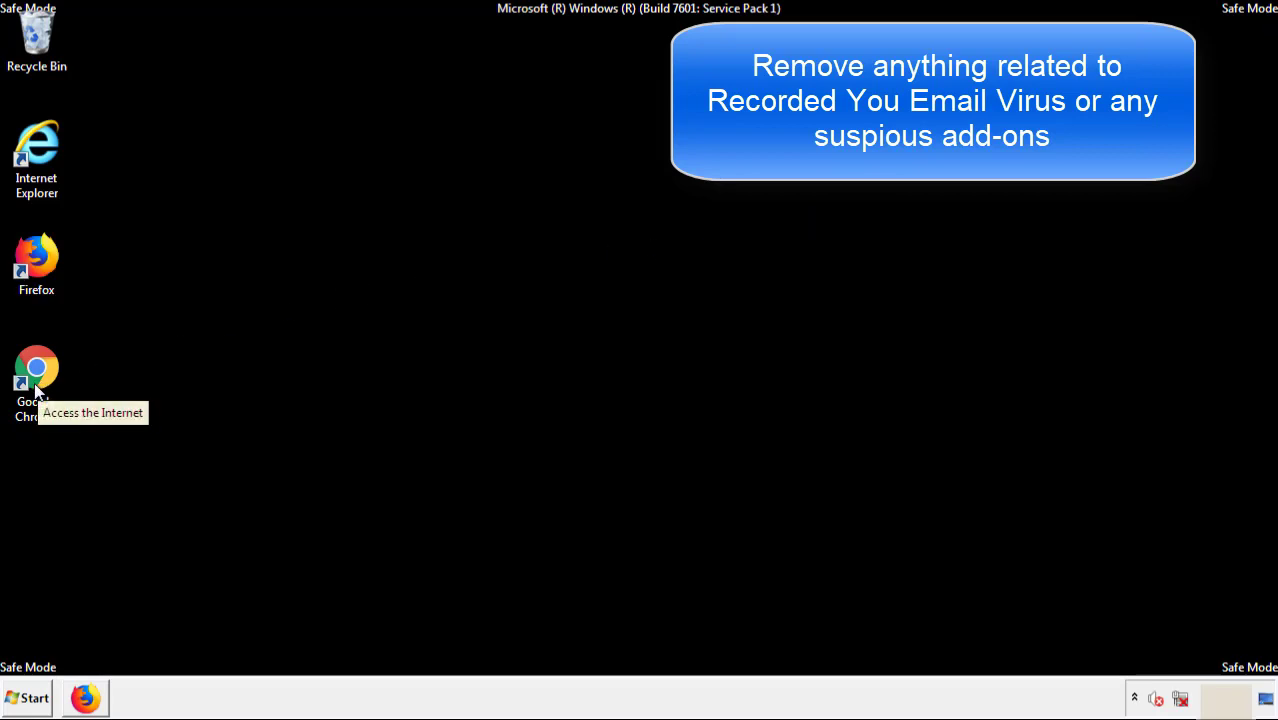
- Remove the Search Mine extension from Chrome's extensions list and close Chrome
double_click(36, 376)
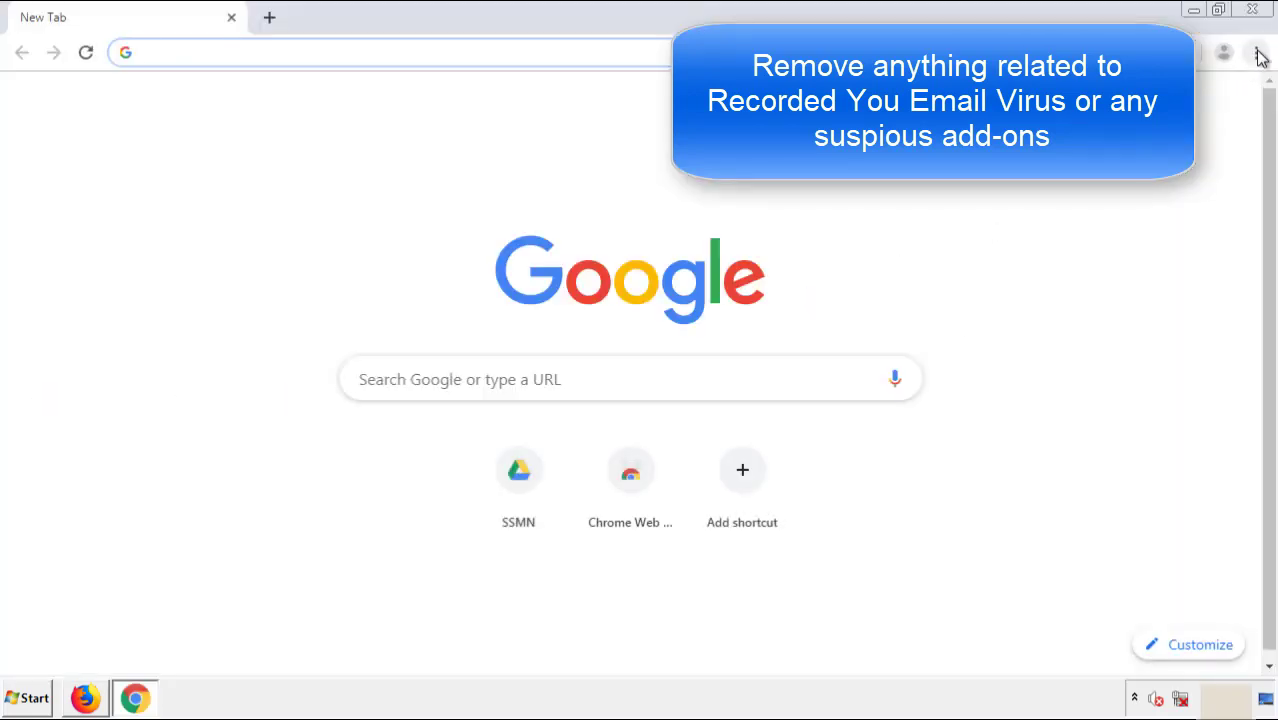
click(1256, 52)
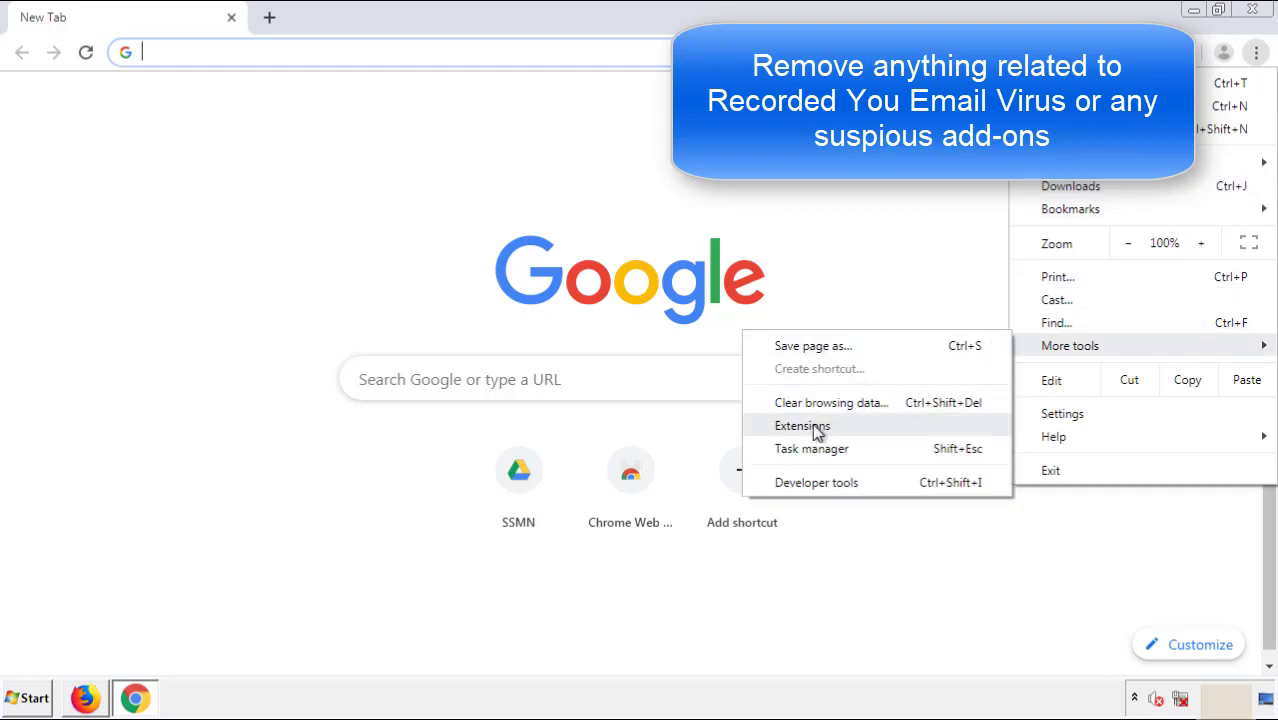
click(804, 424)
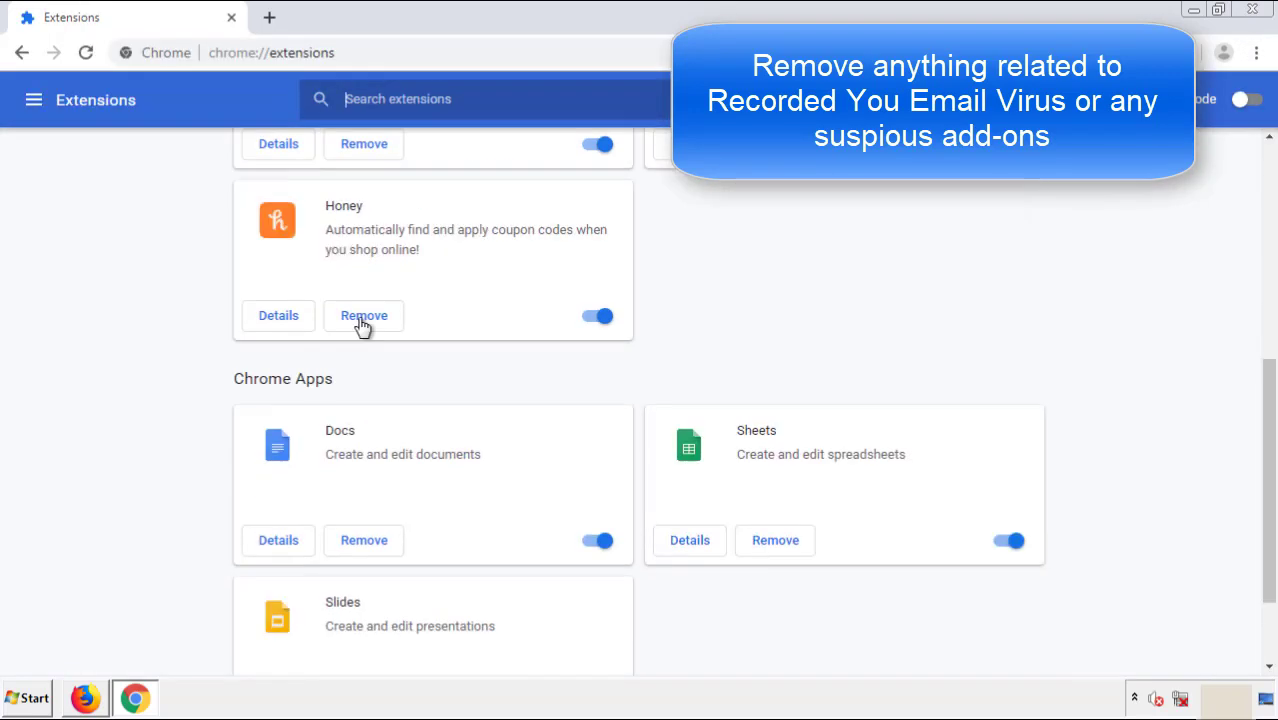
scroll(up, 3)
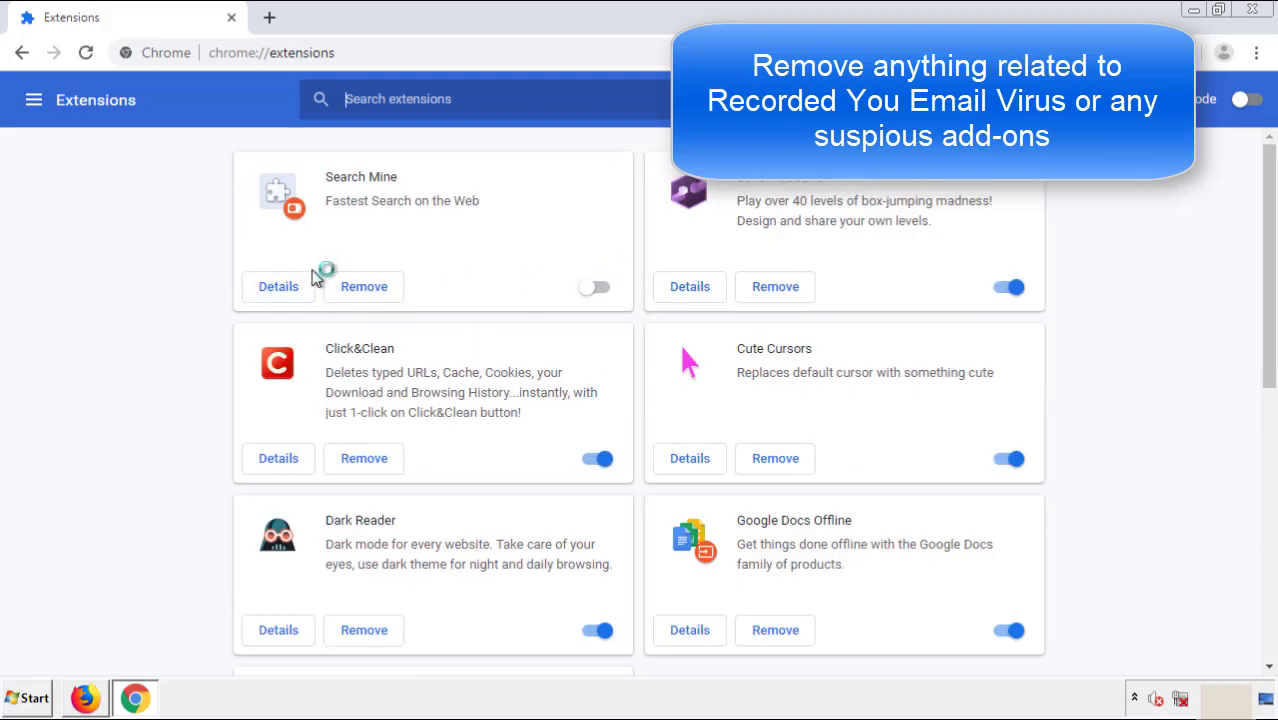
click(364, 286)
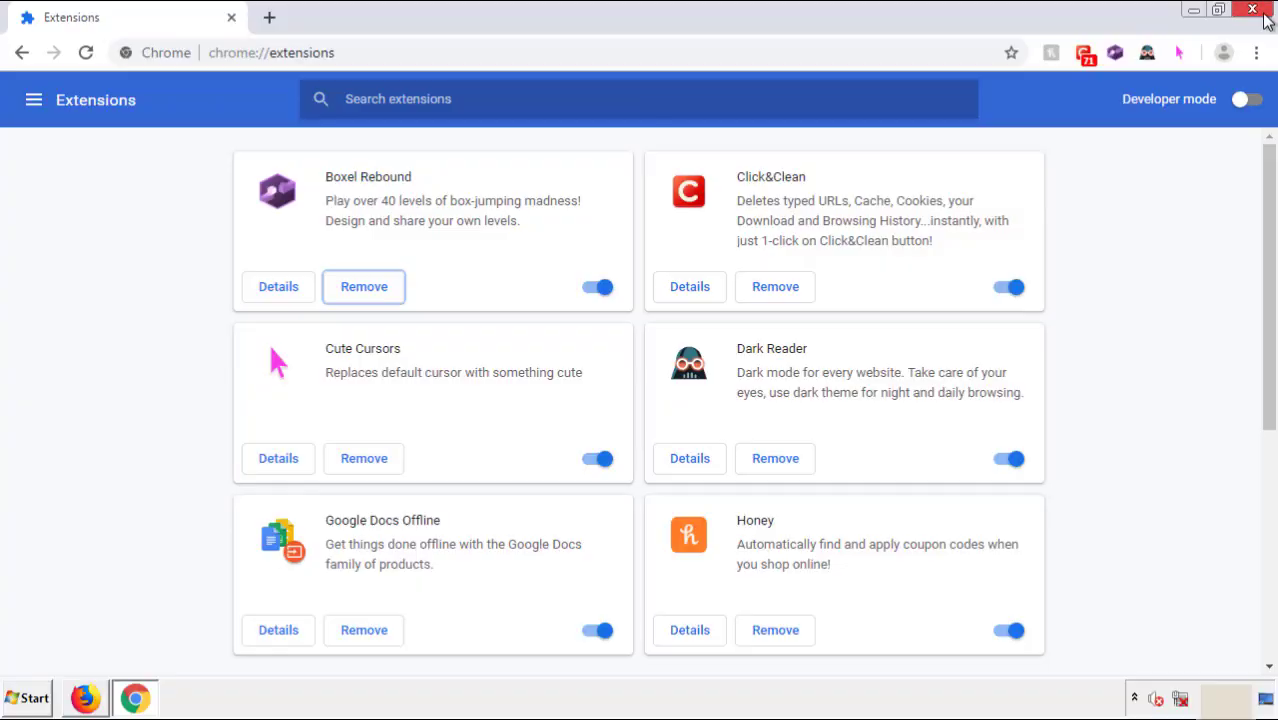
click(1252, 8)
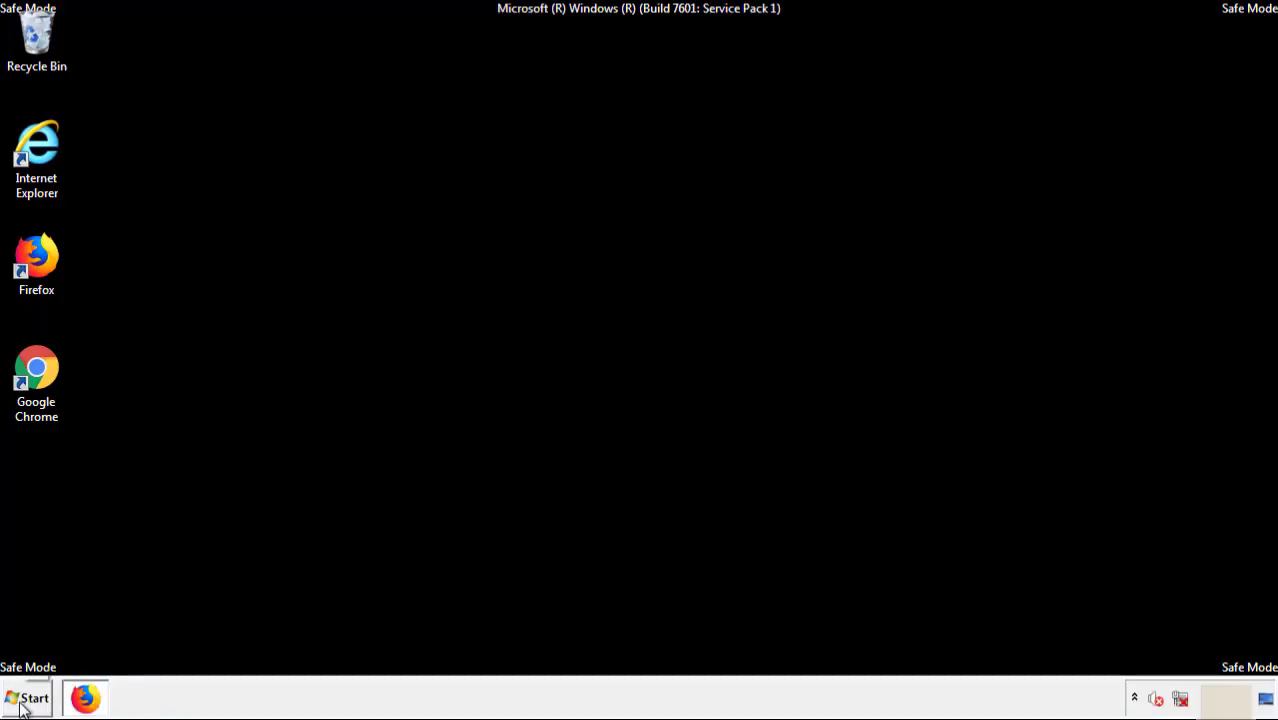